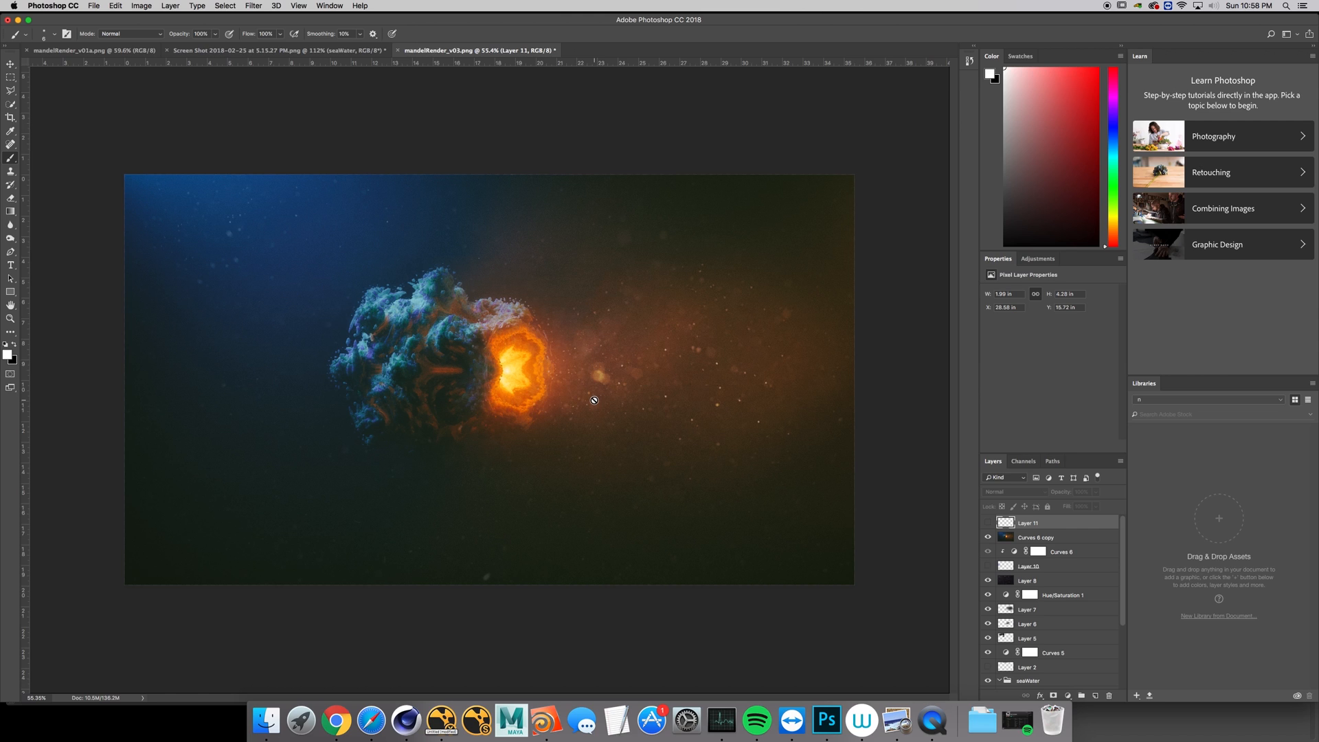
mouse_move(546, 394)
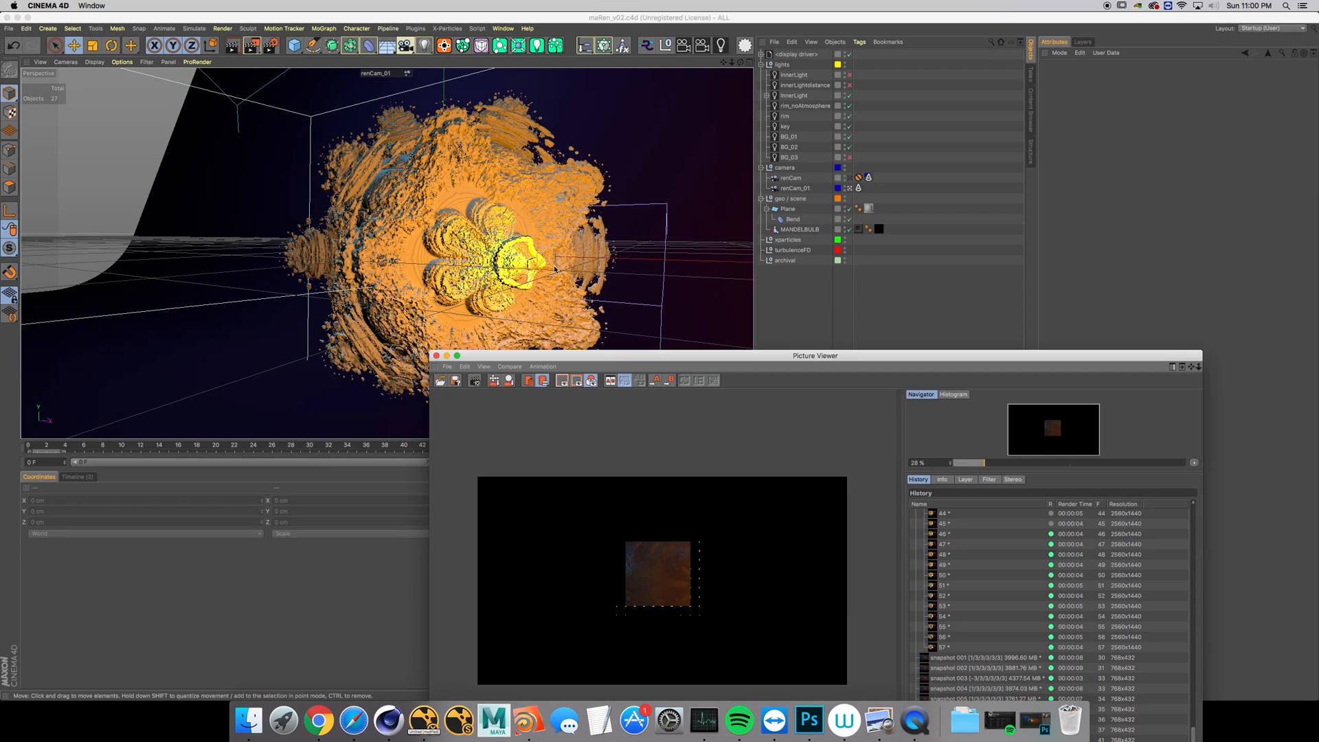
mouse_move(551, 238)
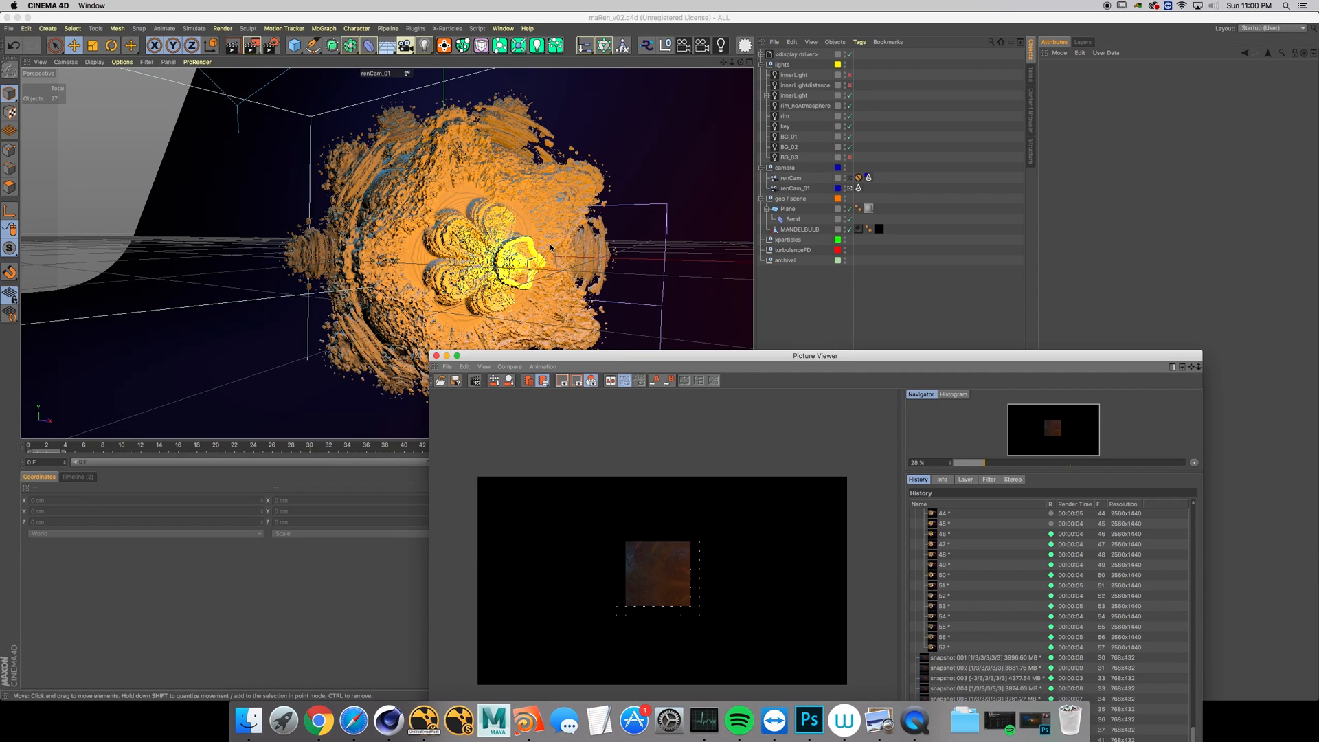
mouse_move(362, 69)
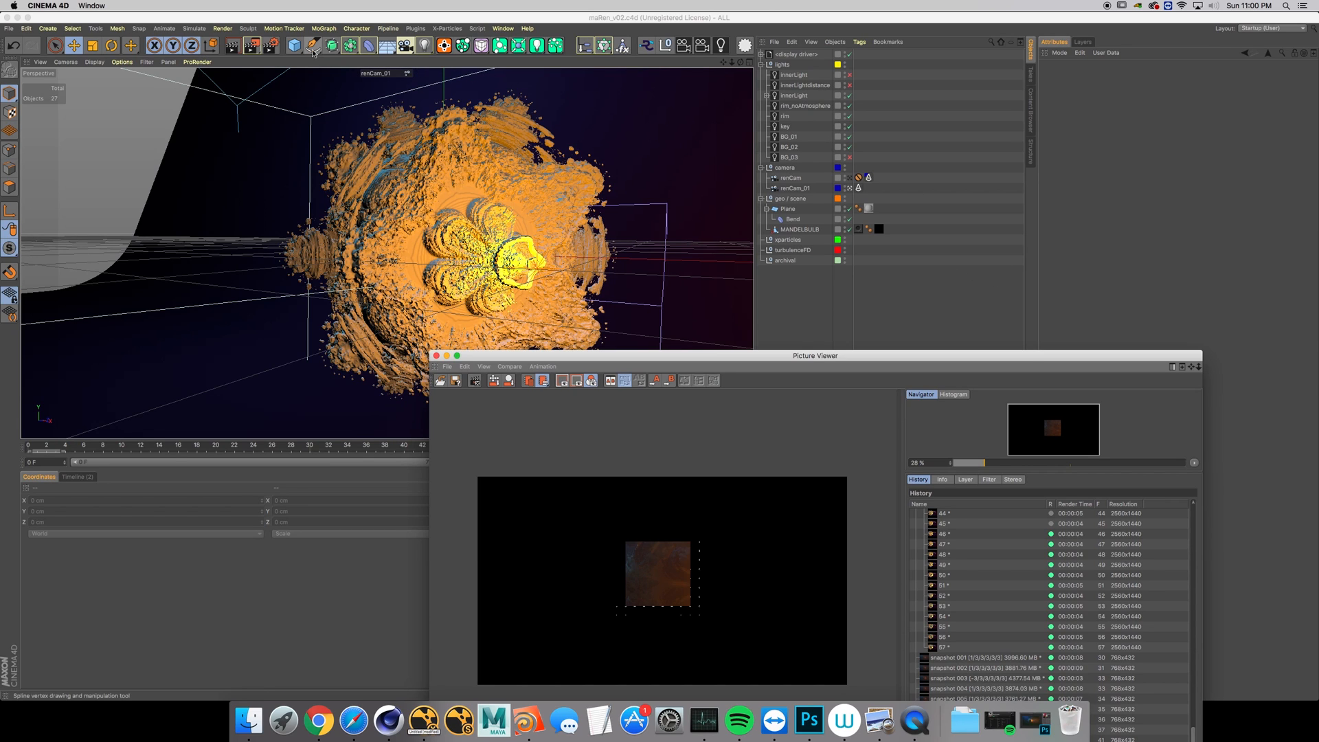
mouse_move(295, 45)
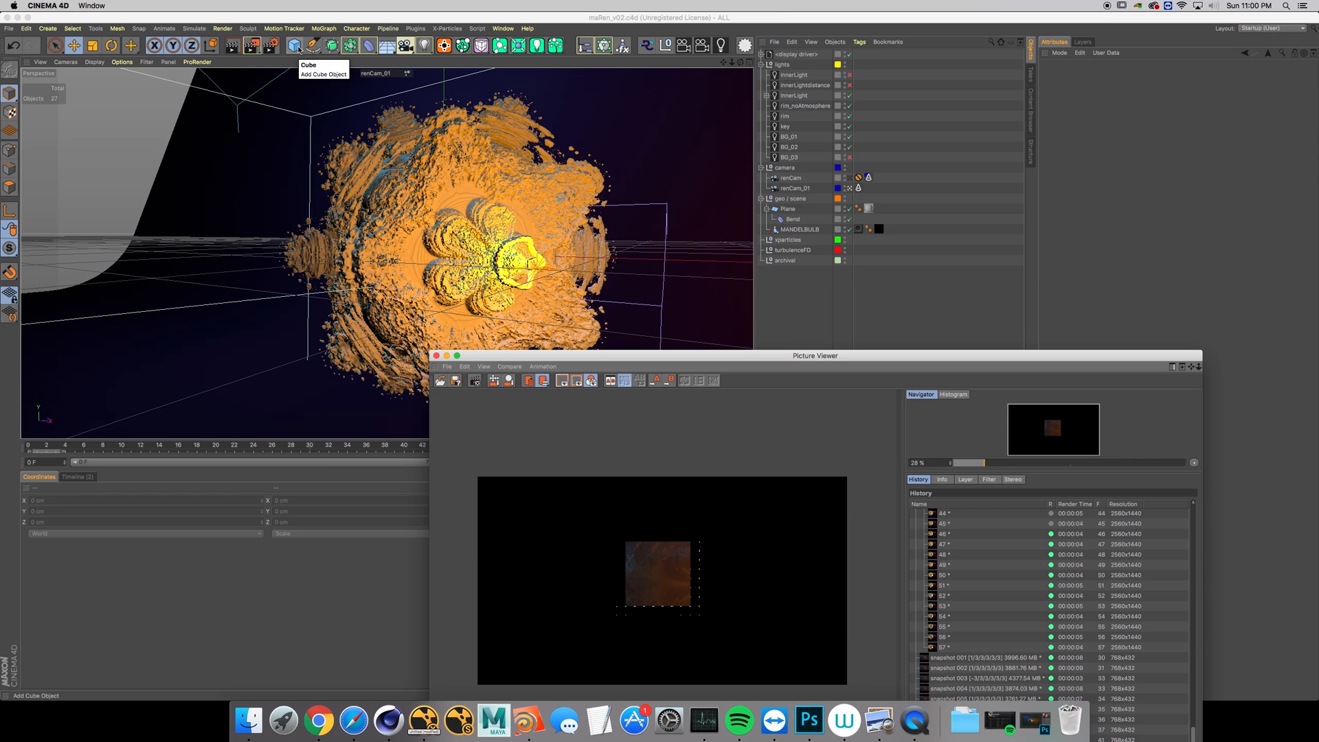
- Add a cube primitive as stand-in geometry around the mandelbulb fractal
left_click(296, 44)
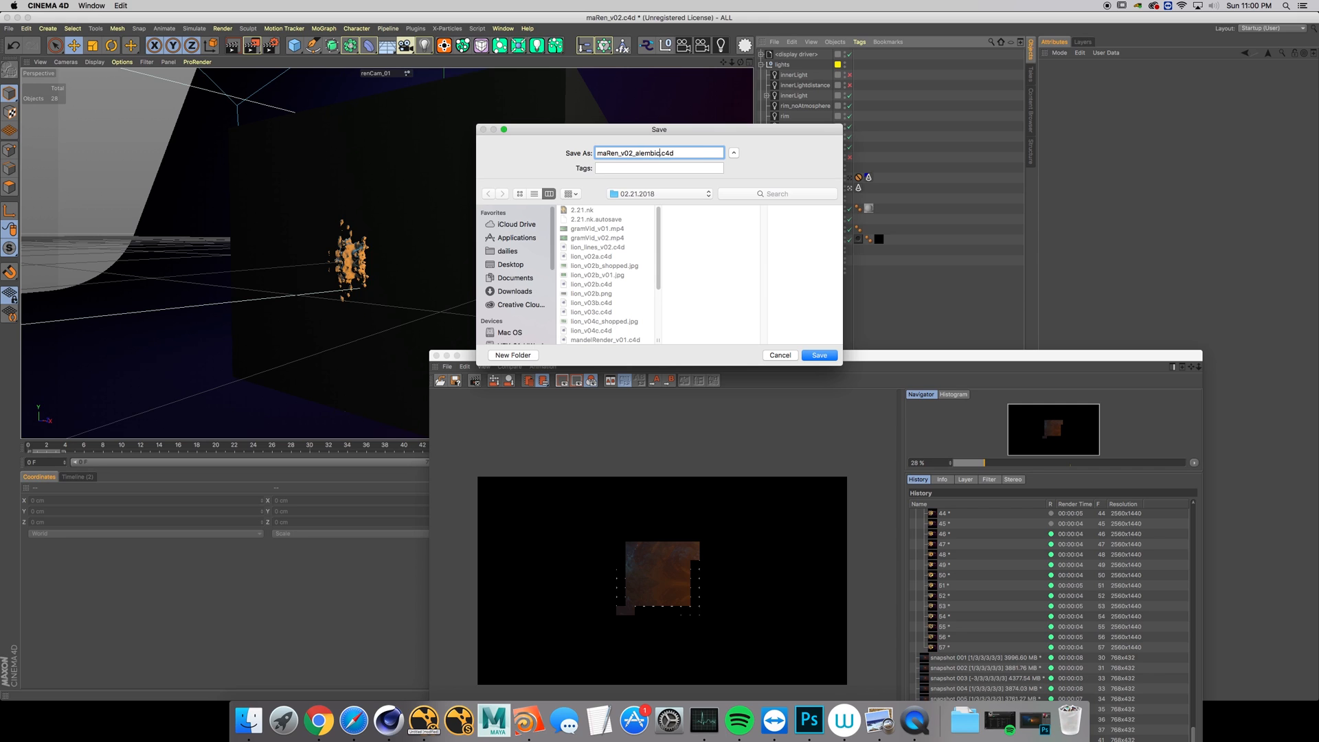
- Save as malRen_v02_alembic, then delete the MANDELBULB object and all scene lights
left_click(816, 354)
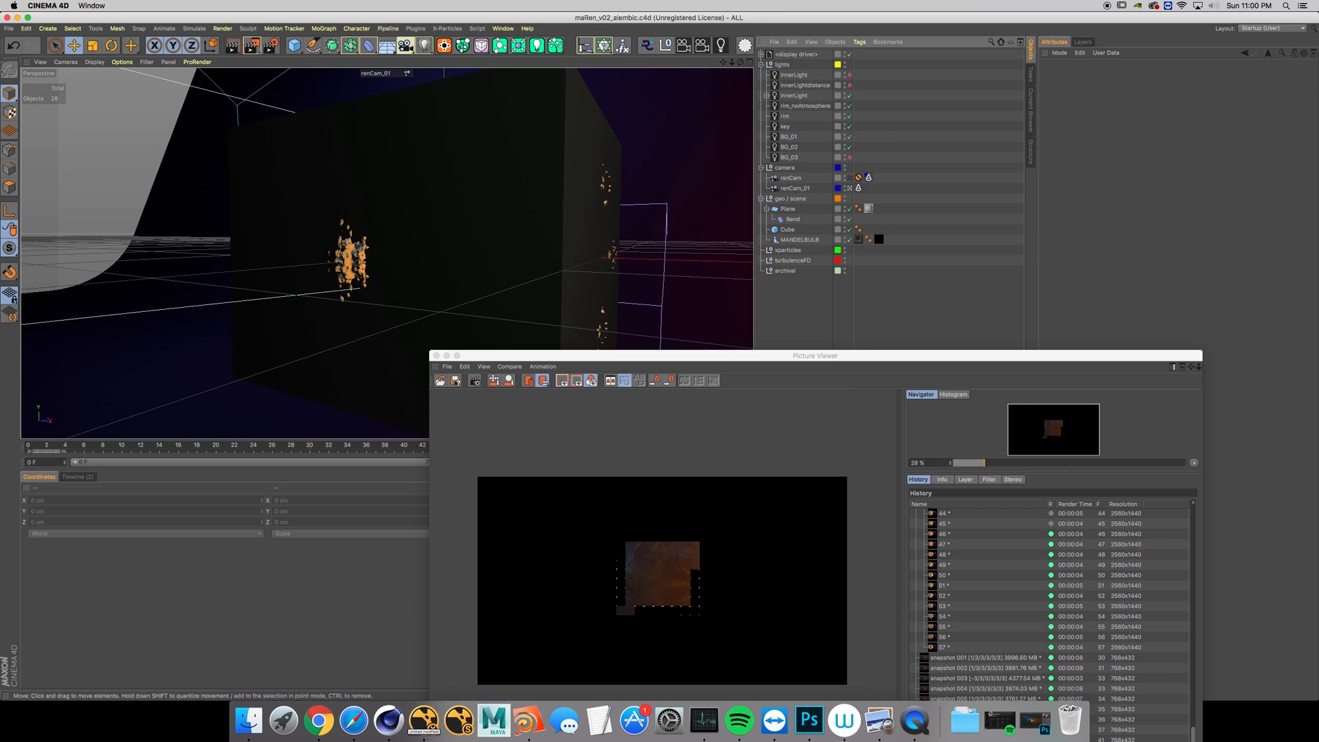
left_click(788, 230)
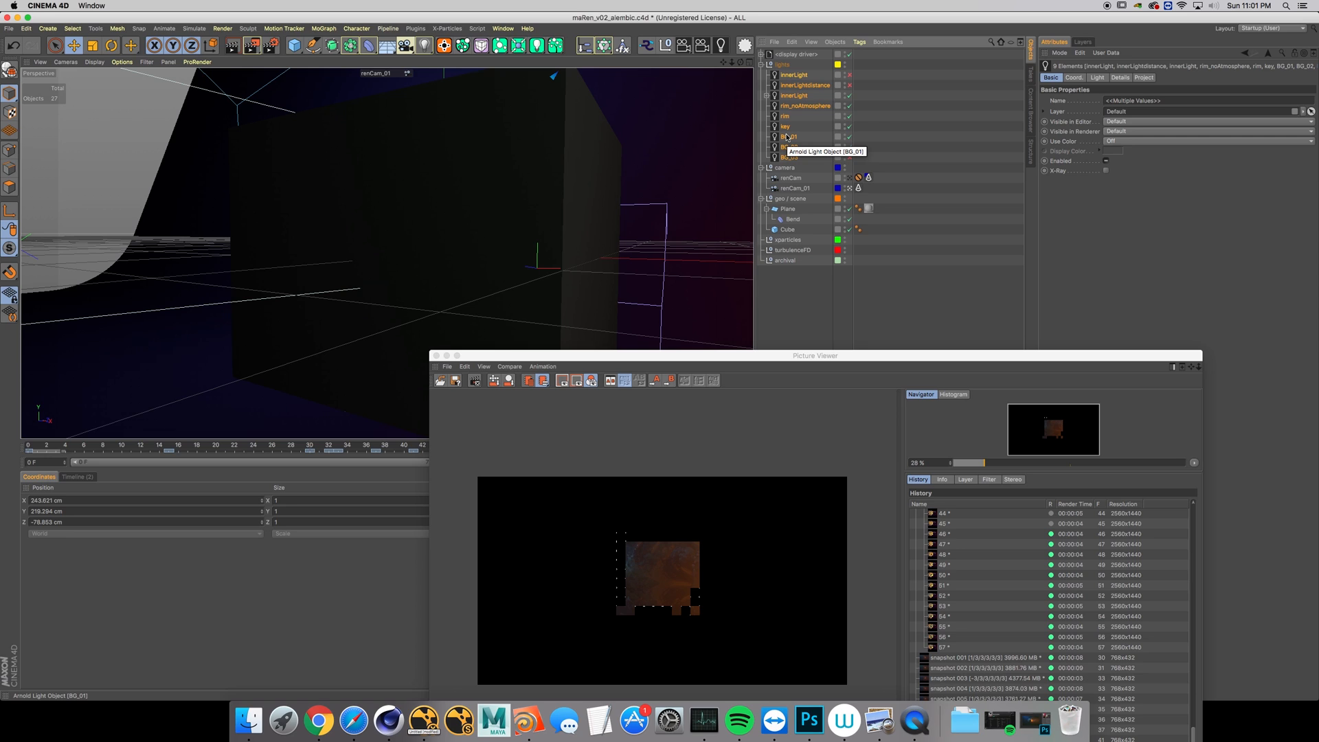
mouse_move(814, 122)
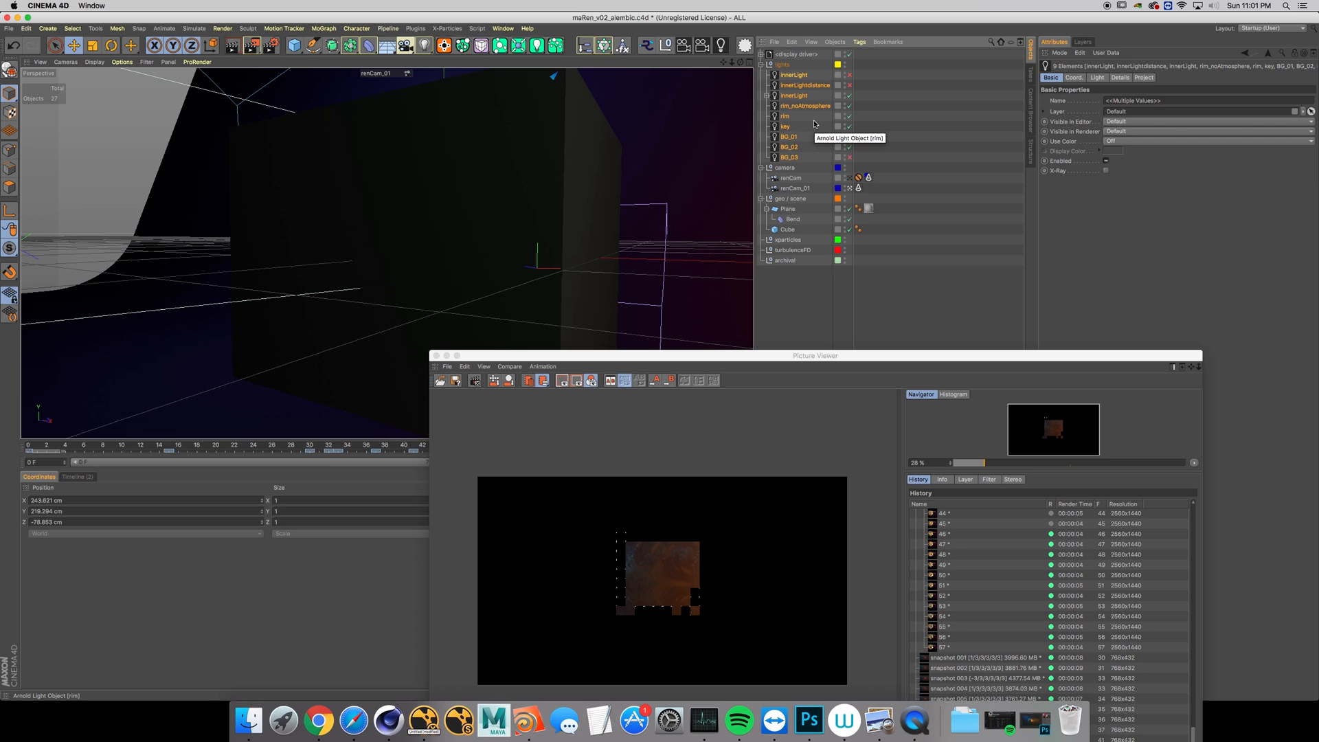
left_click(789, 86)
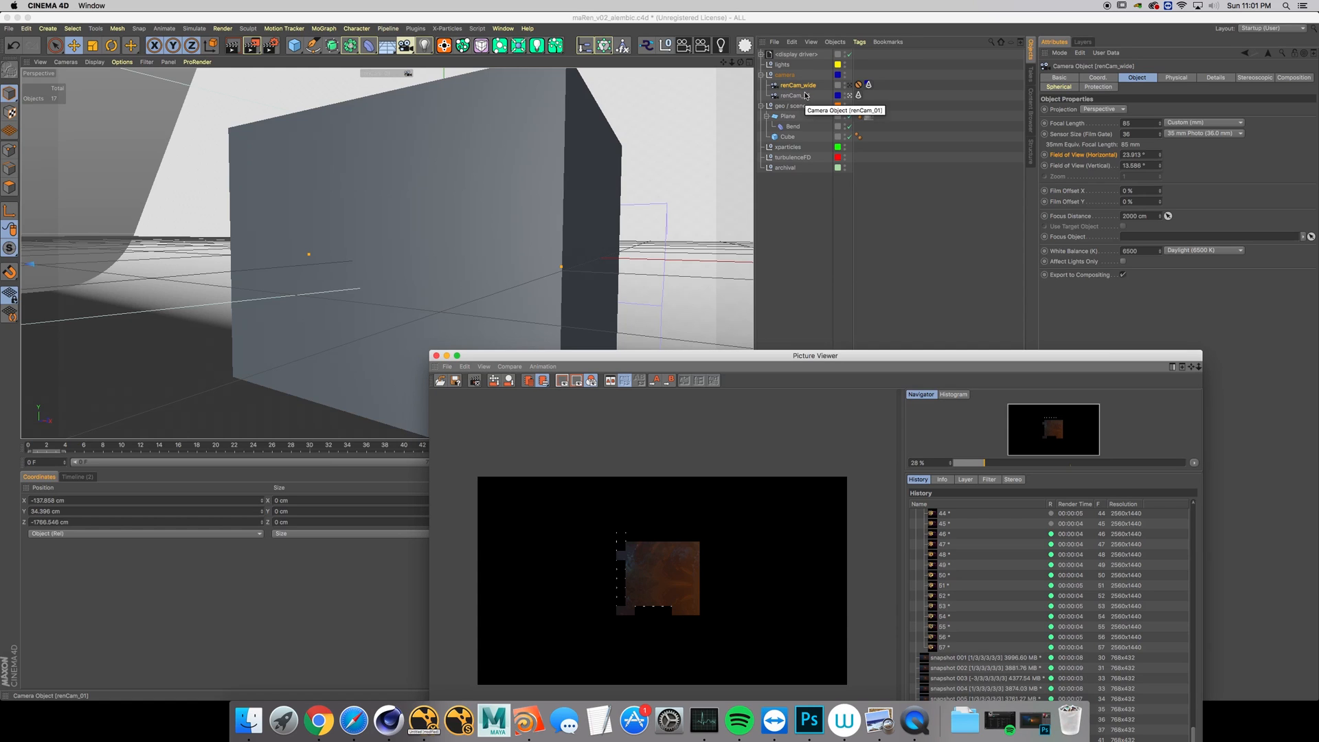
- Rename the second scene camera to renCam_CU alongside renCam_wide
left_click(799, 95)
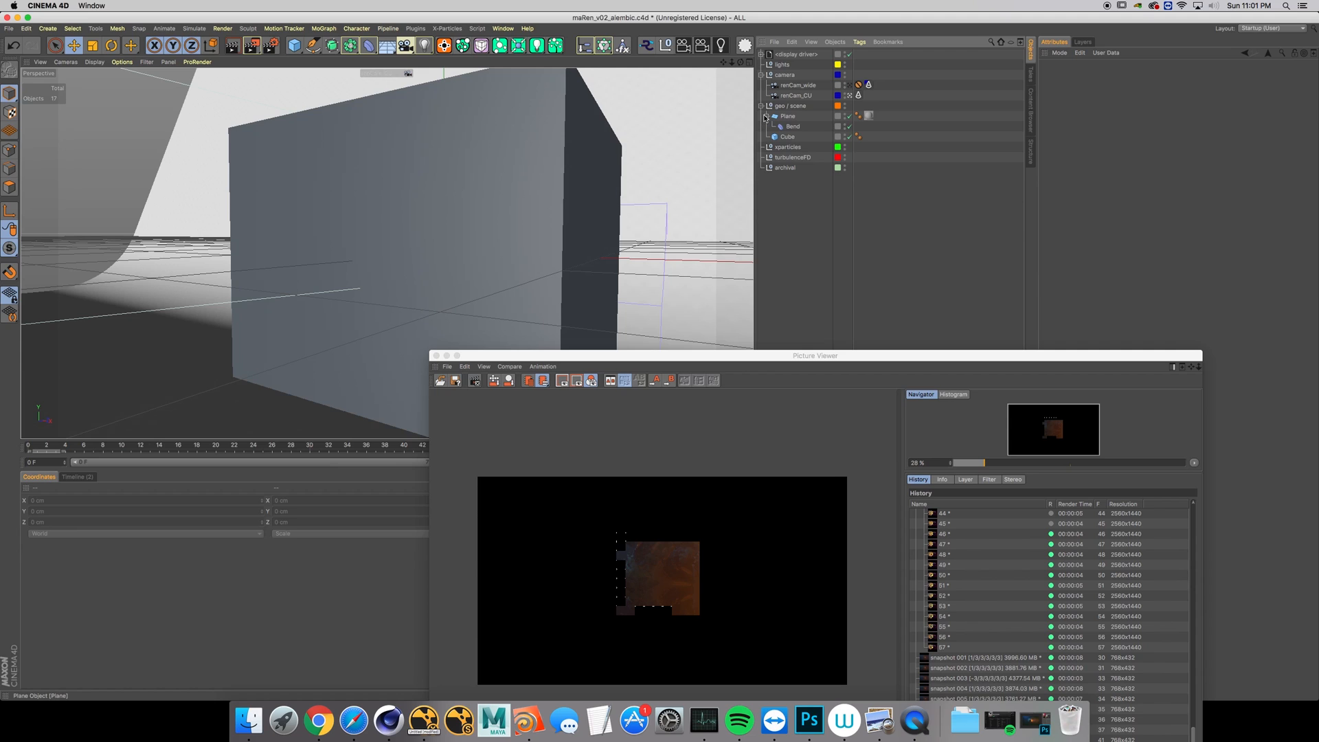
mouse_move(787, 116)
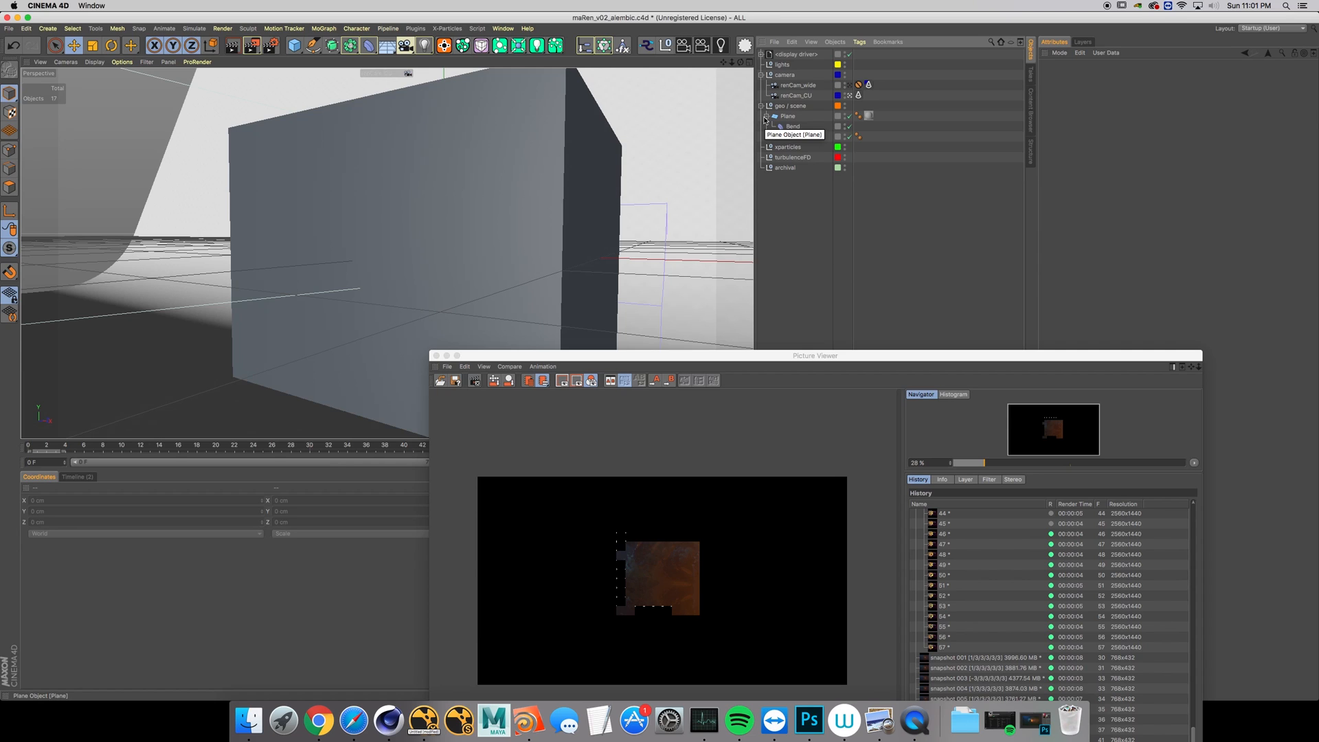
- Export the scene as Alembic to malRen_v02_alembic.abc with Cameras enabled over frames 0–72
left_click(9, 27)
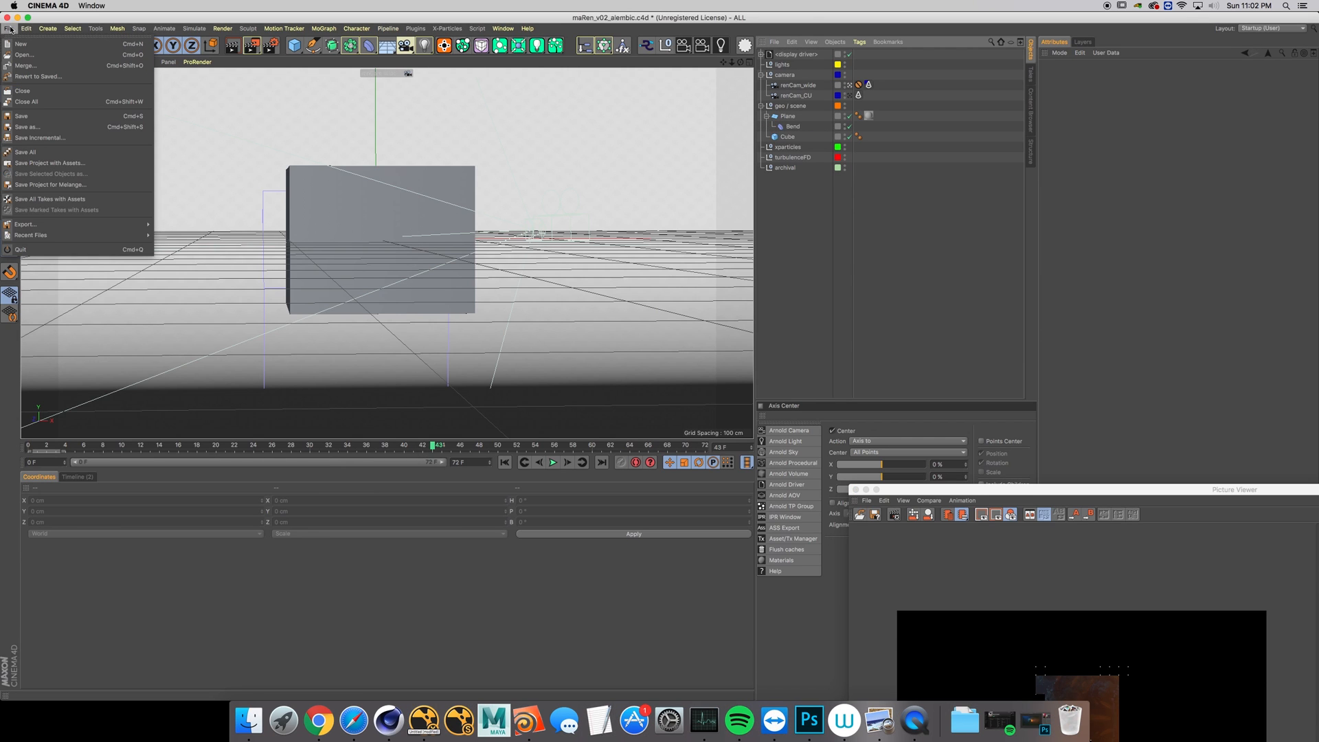
left_click(31, 235)
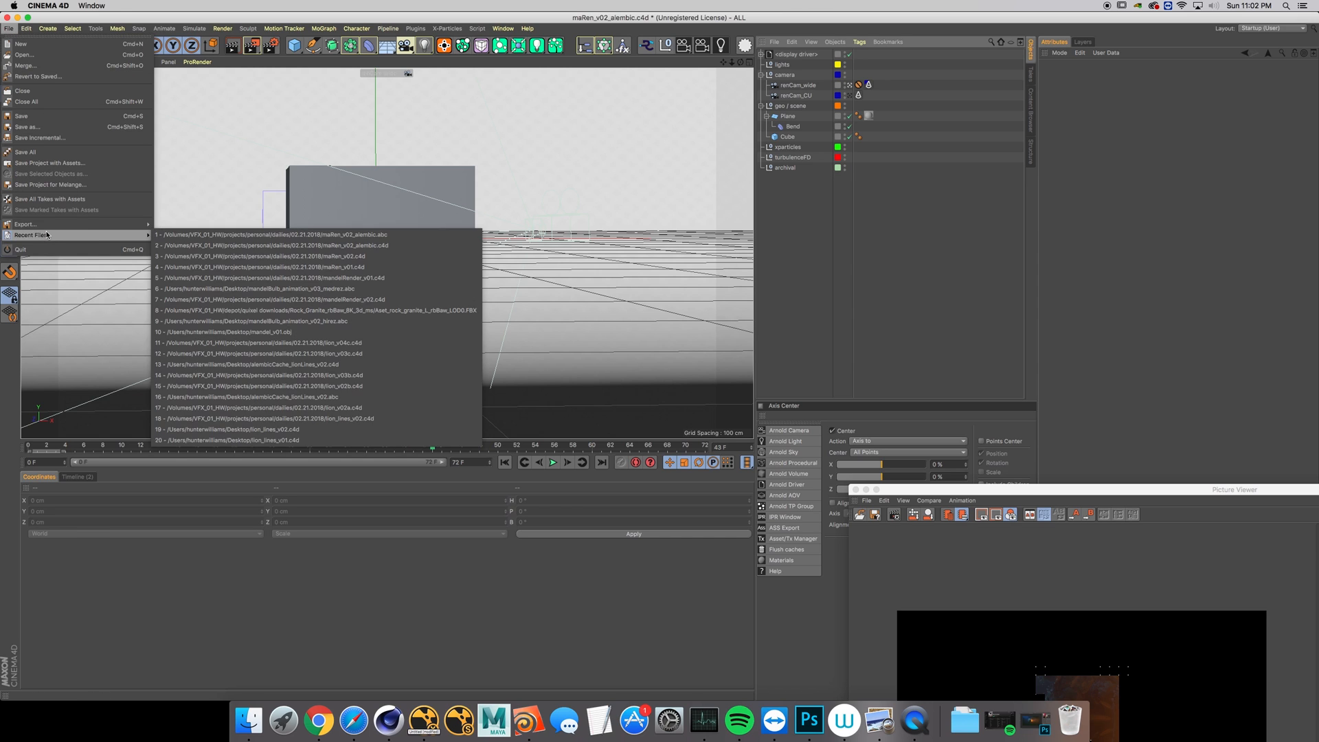
left_click(28, 126)
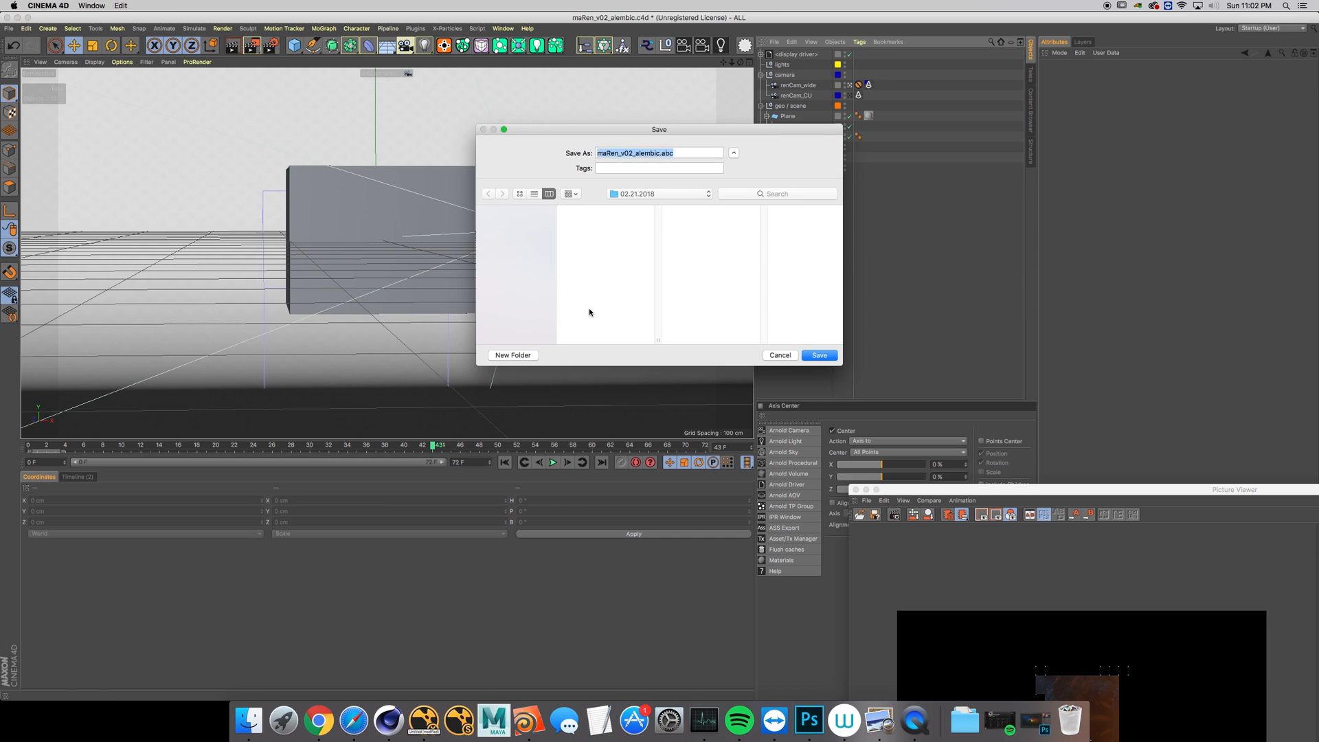
left_click(816, 354)
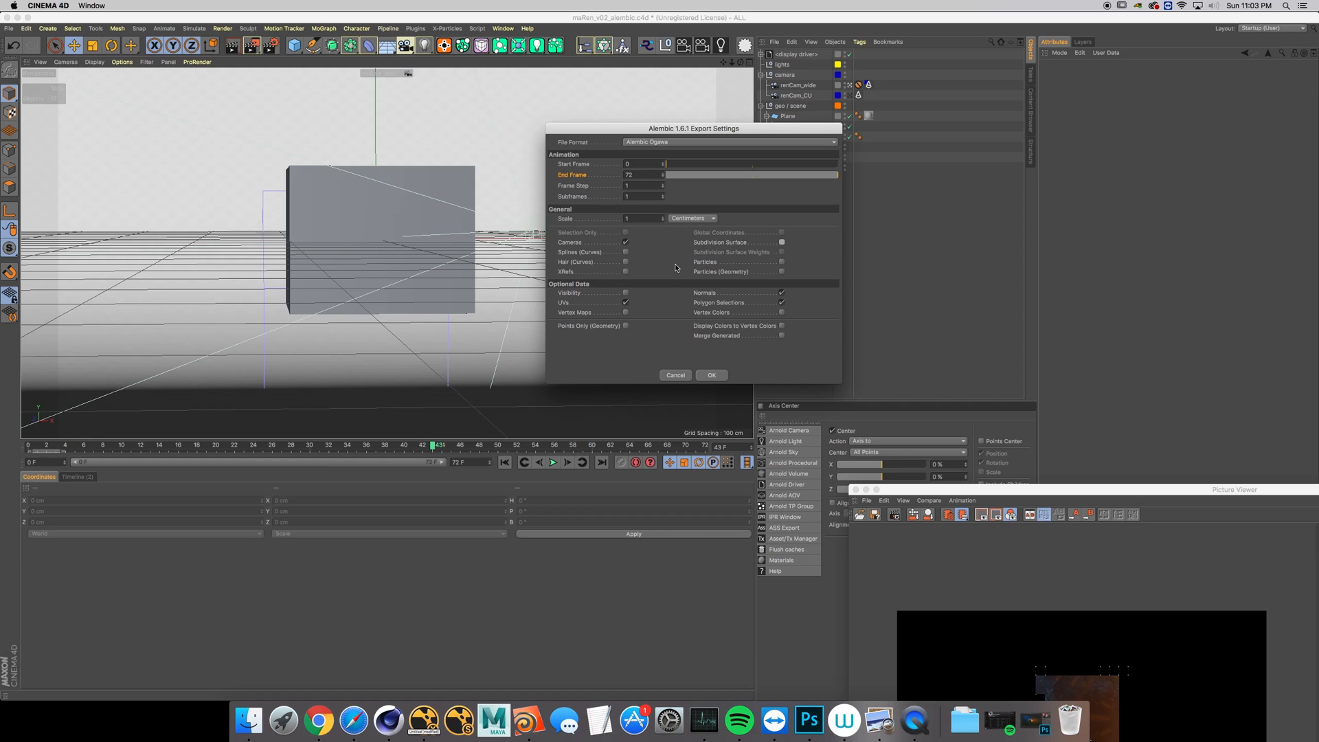
left_click(710, 373)
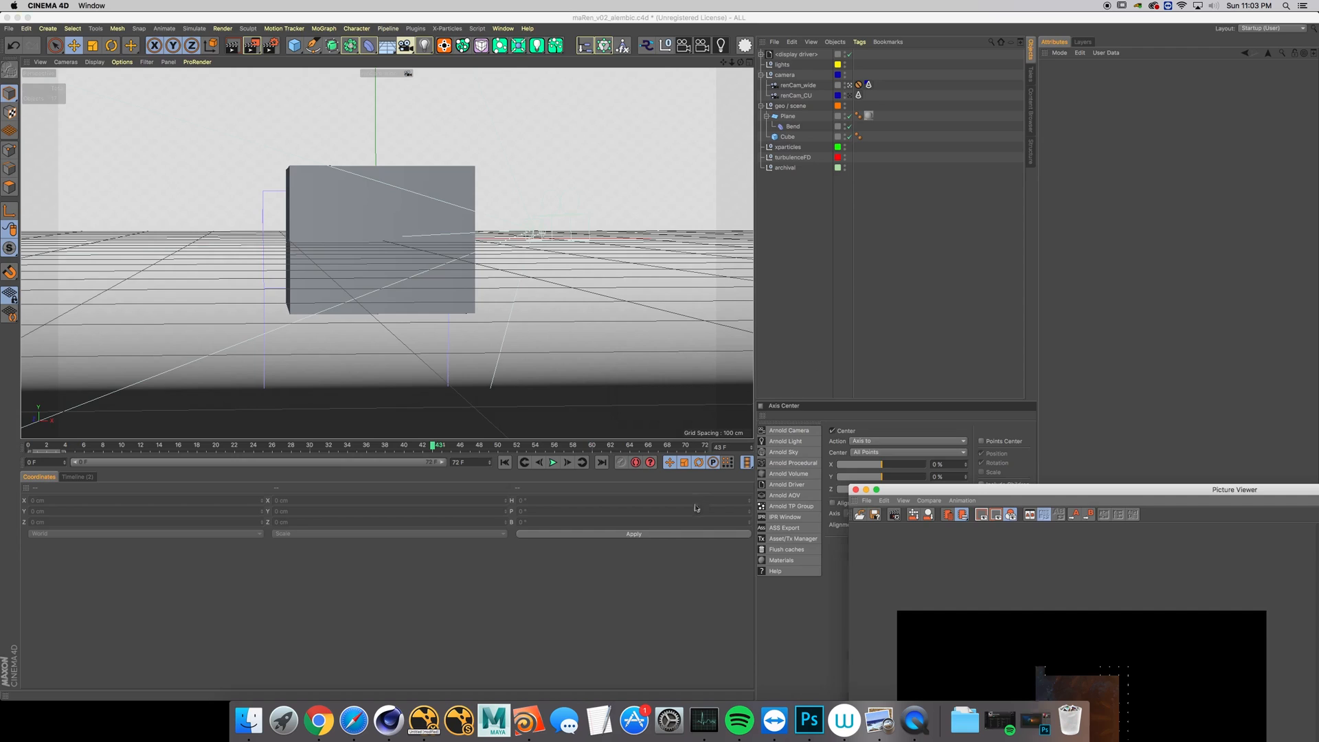
- Create a ReadGeo node in Nuke below the fractal render and bring up its file browser
left_click(423, 721)
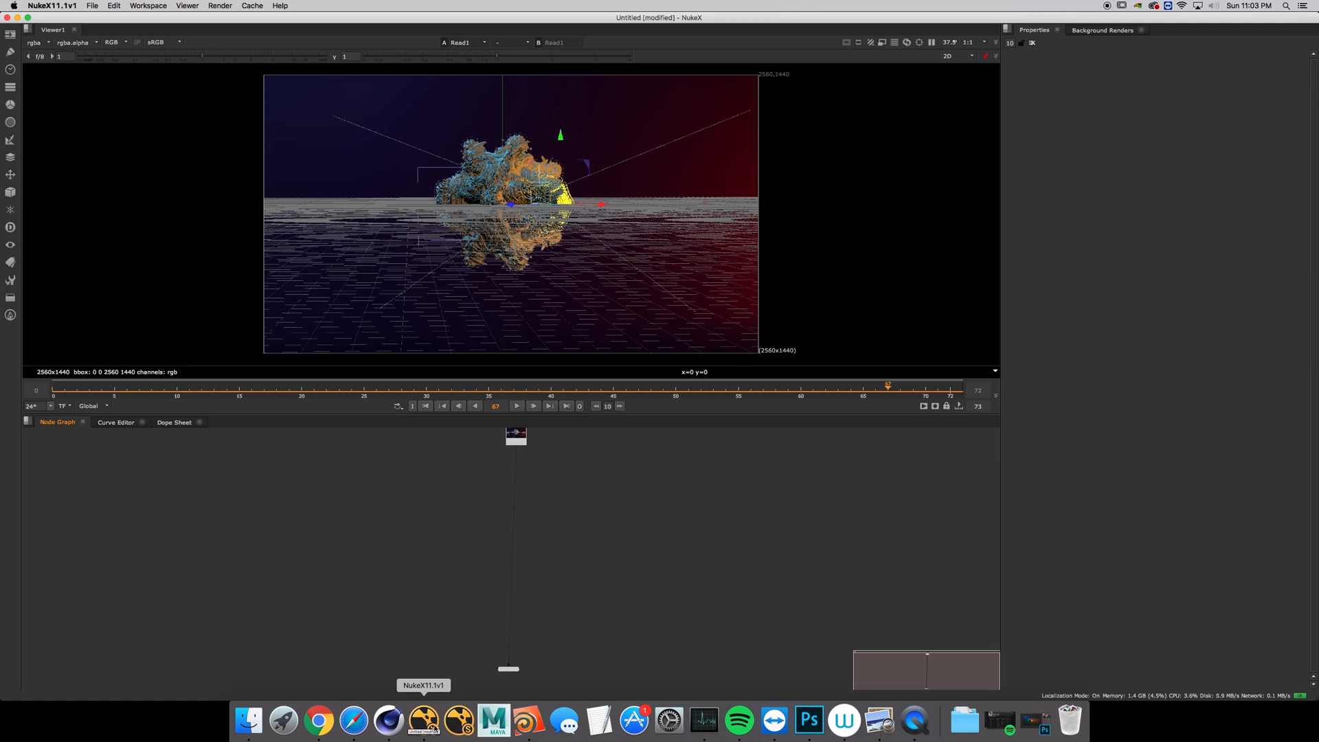
mouse_move(409, 576)
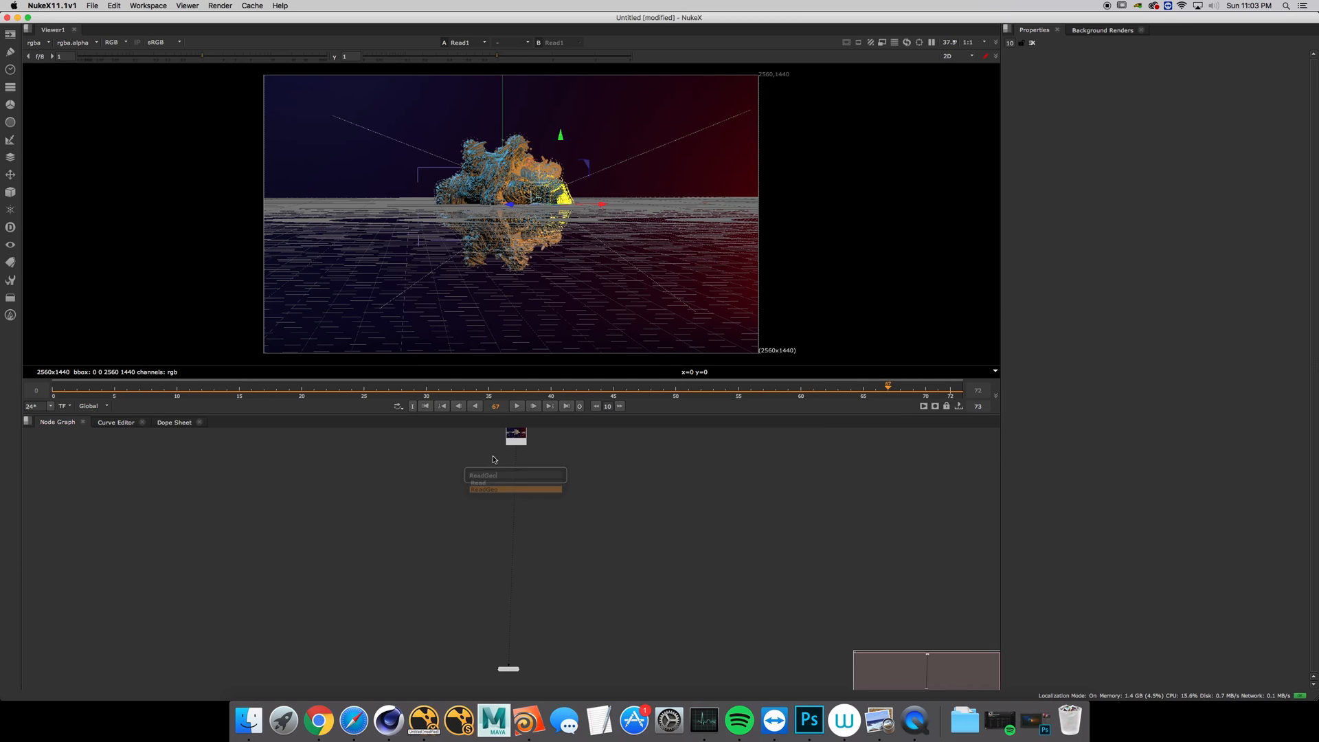
left_click(484, 489)
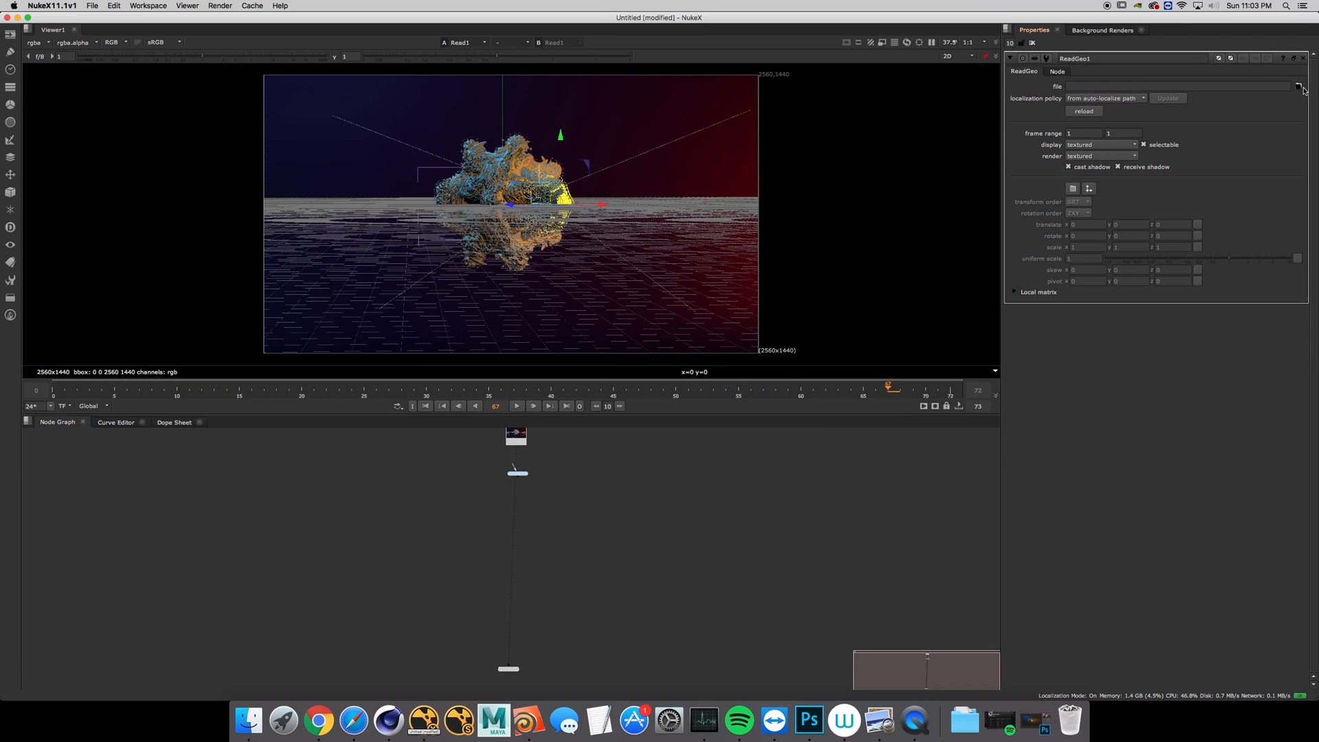
left_click(1298, 85)
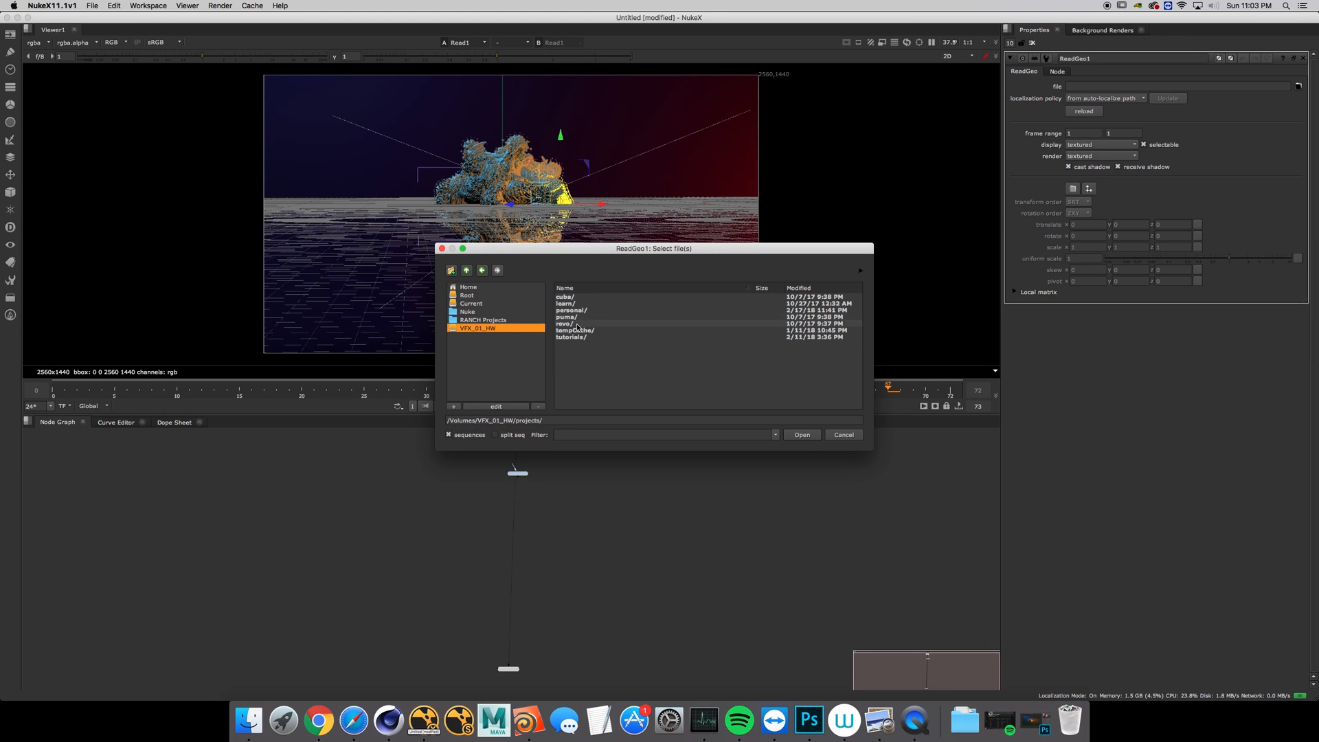
- Load malRen_v02_alembic.abc from the personal dailies 02.21.2018 folder into the ReadGeo node
double_click(570, 309)
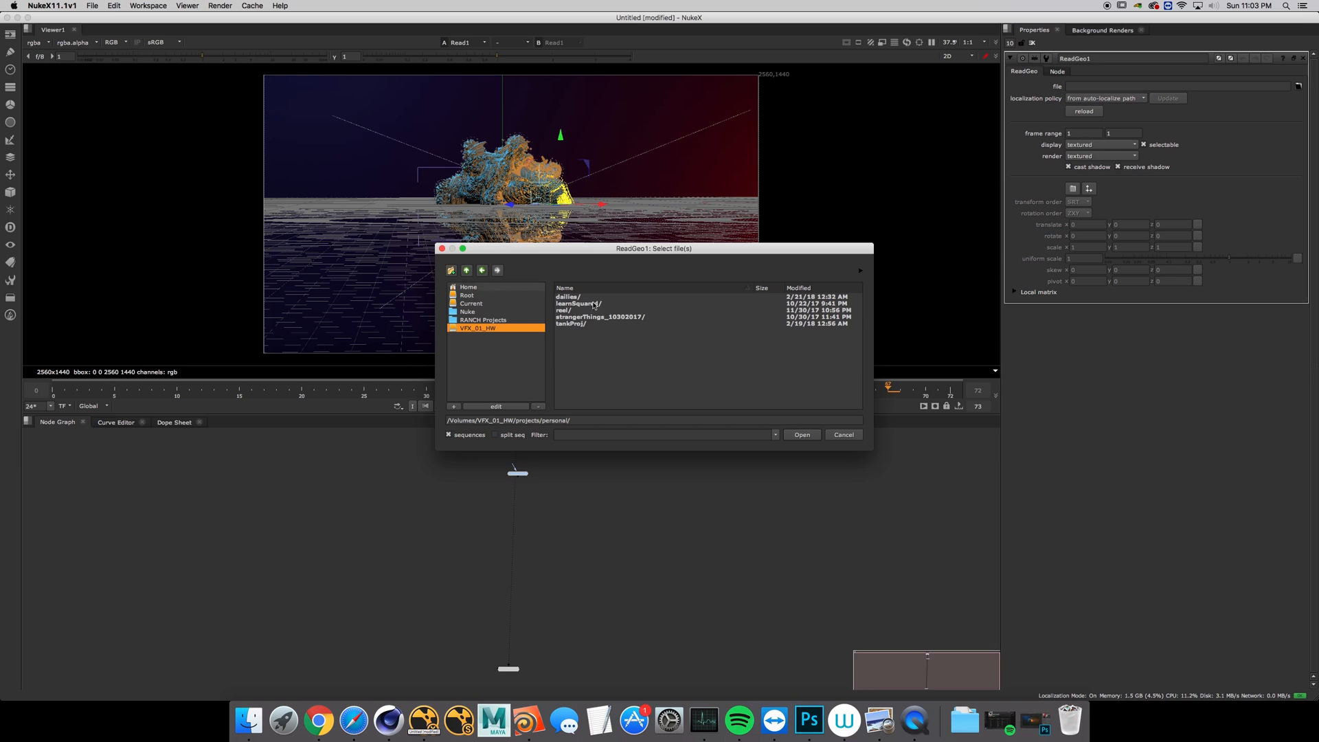
double_click(567, 297)
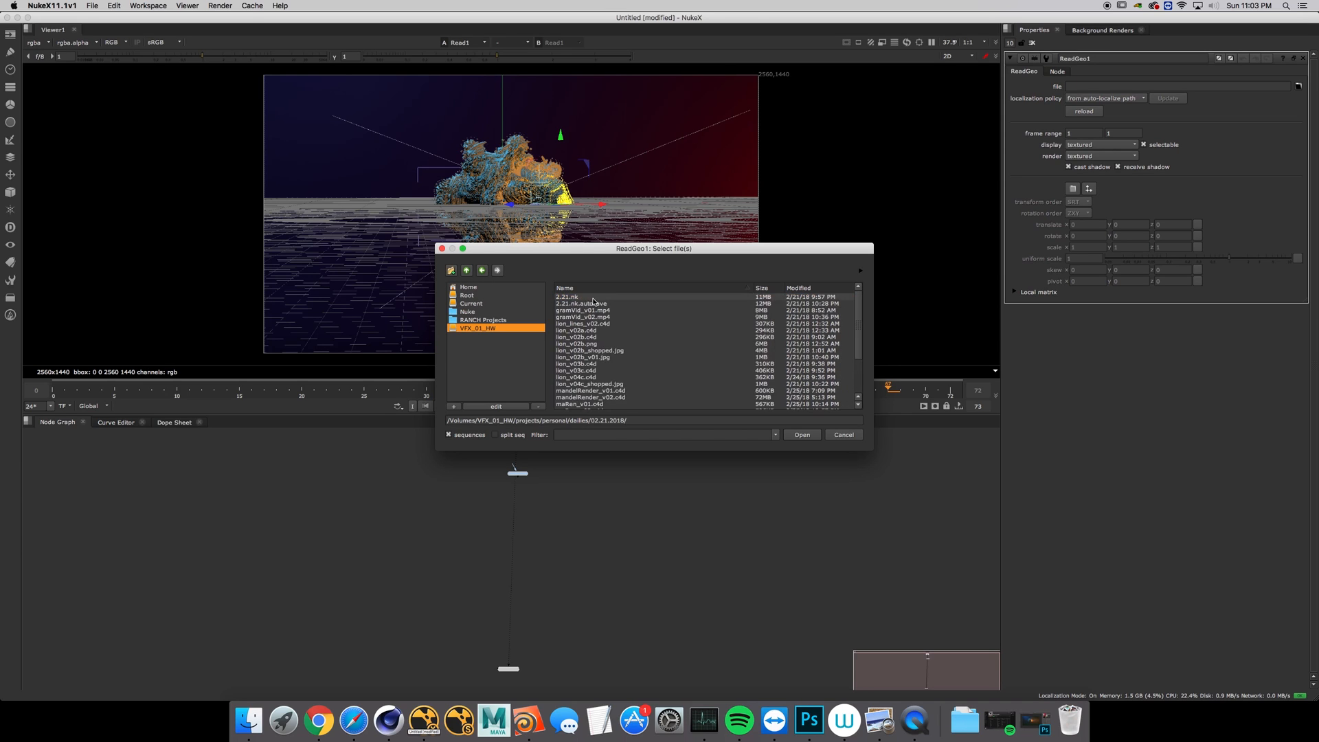
scroll("down", 3)
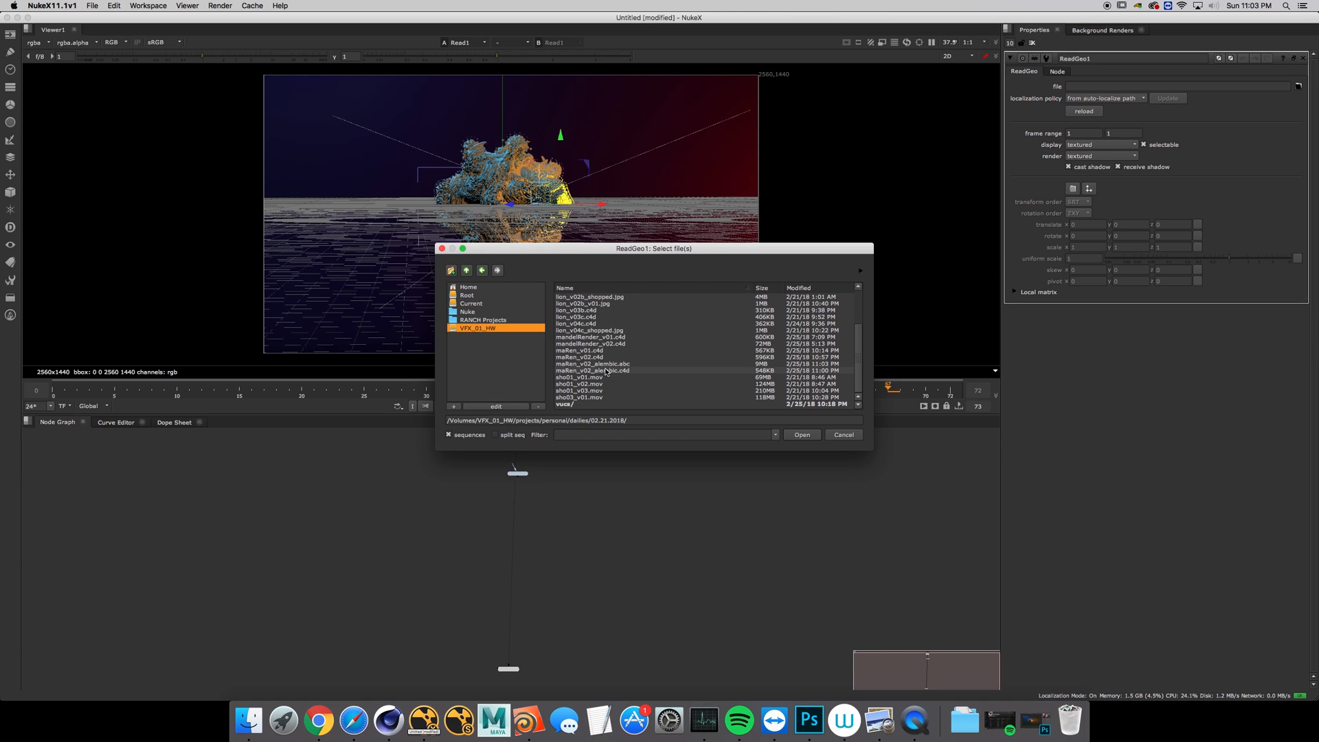
left_click(594, 363)
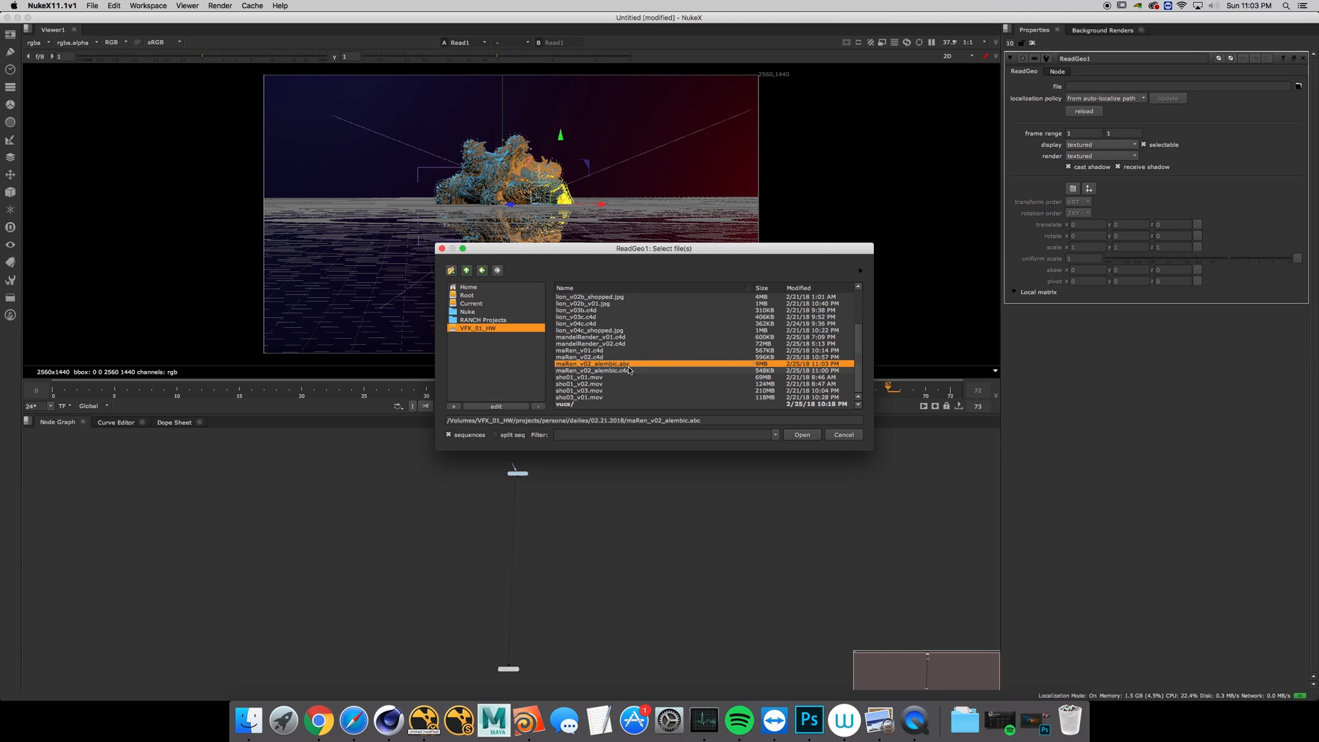
left_click(801, 435)
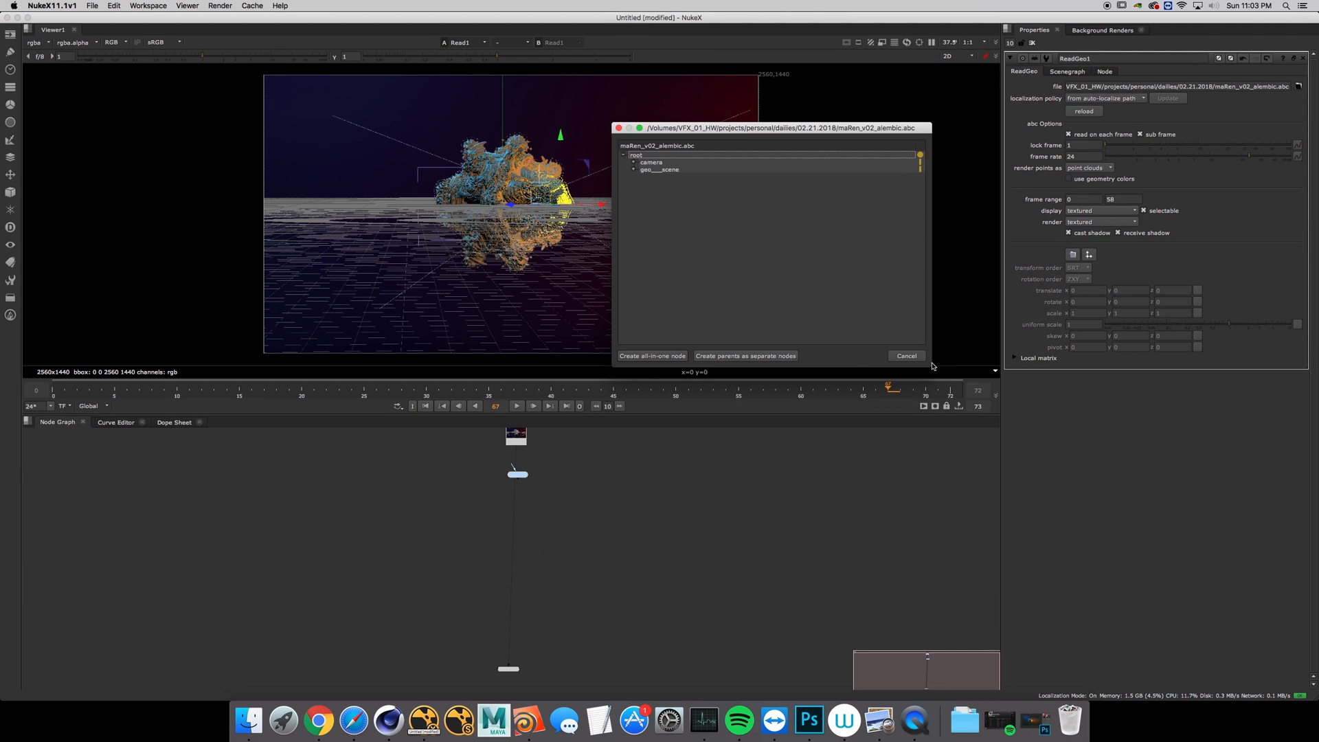
- Select both render cameras in the scenegraph and expand the scene group showing Cube and Plane
left_click(635, 162)
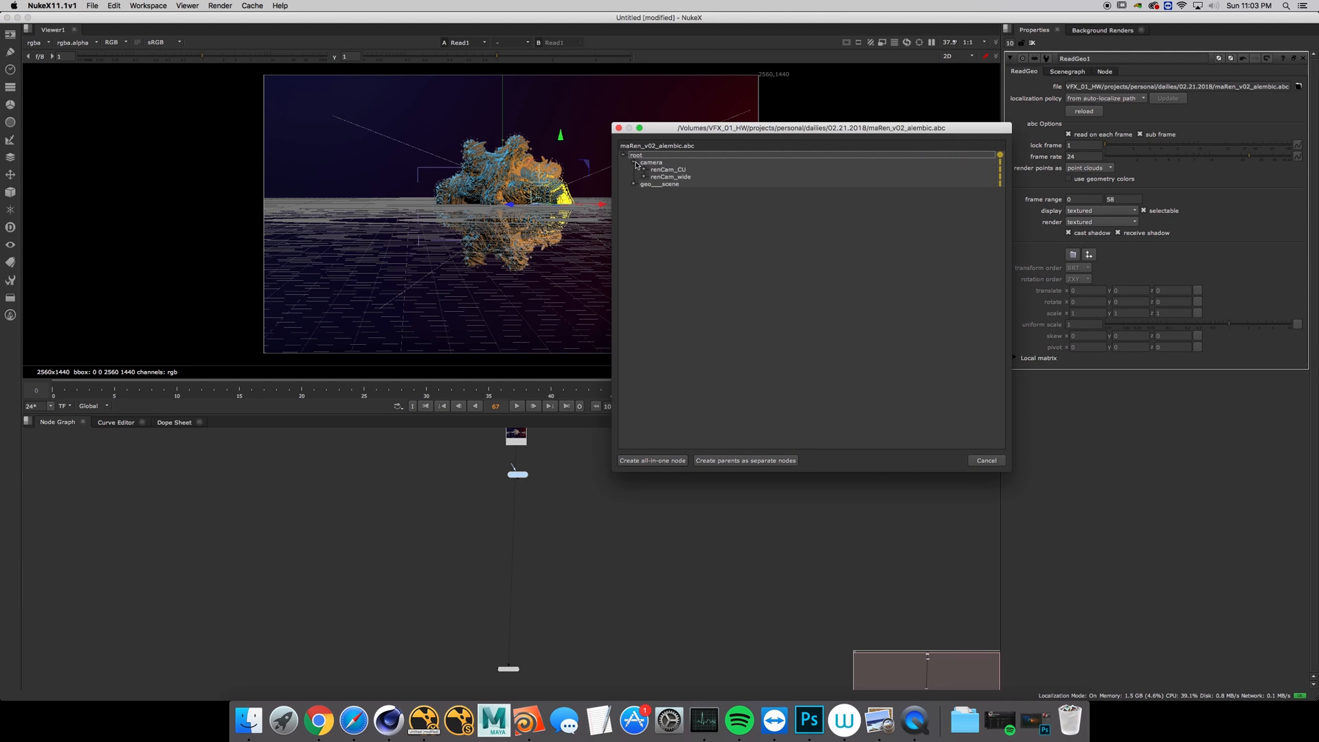
right_click(666, 173)
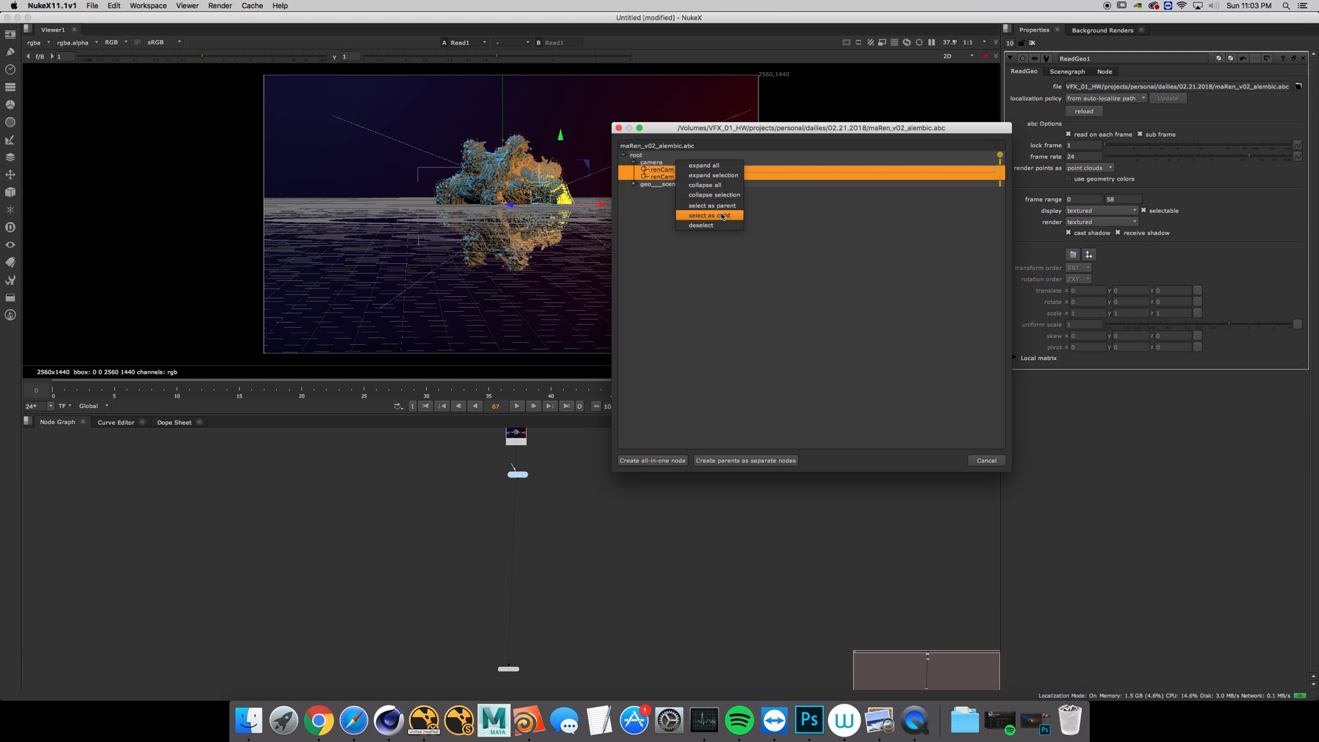
left_click(709, 214)
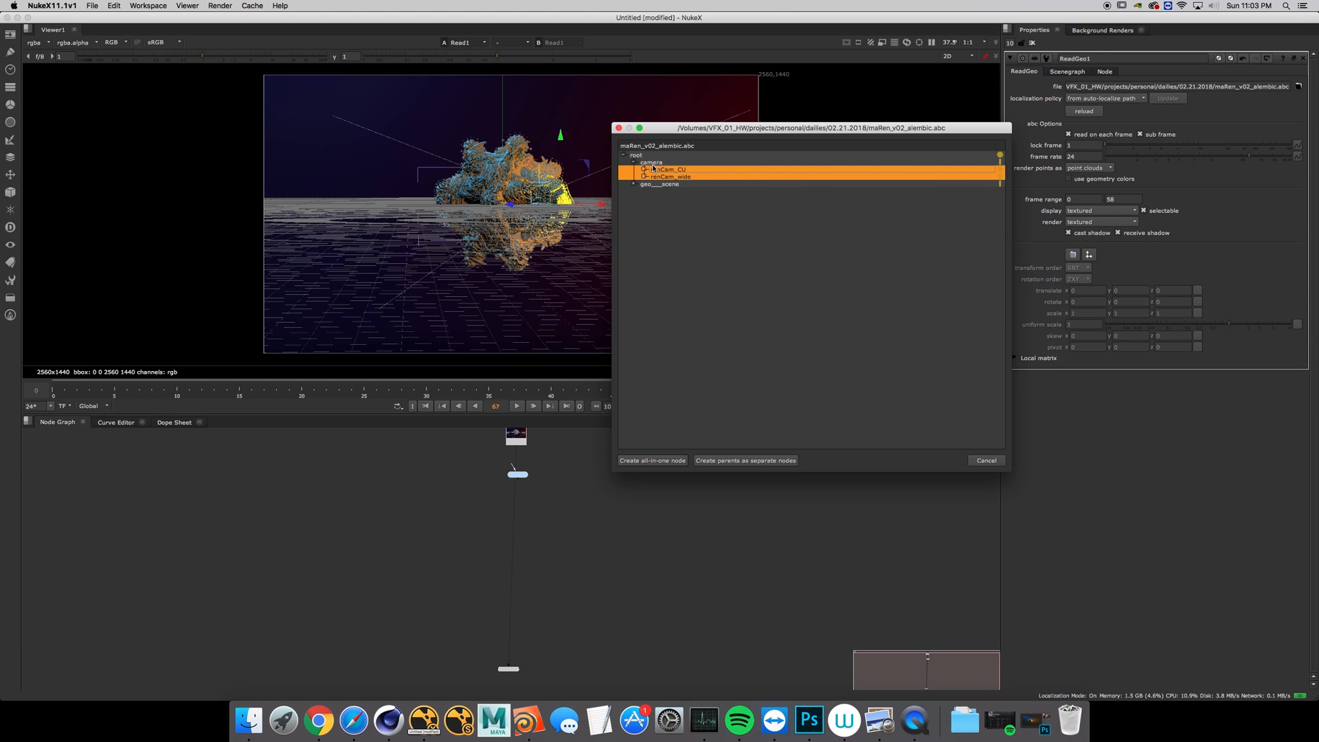
left_click(661, 182)
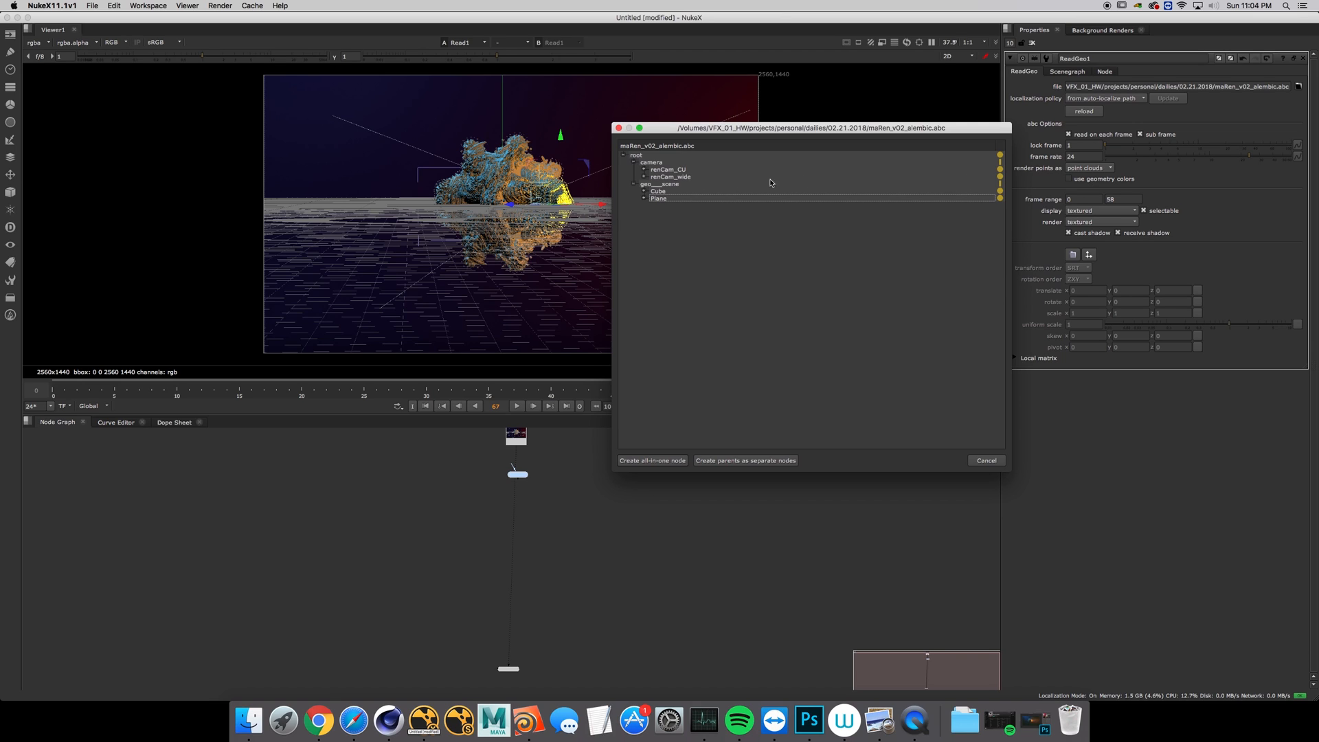
mouse_move(764, 179)
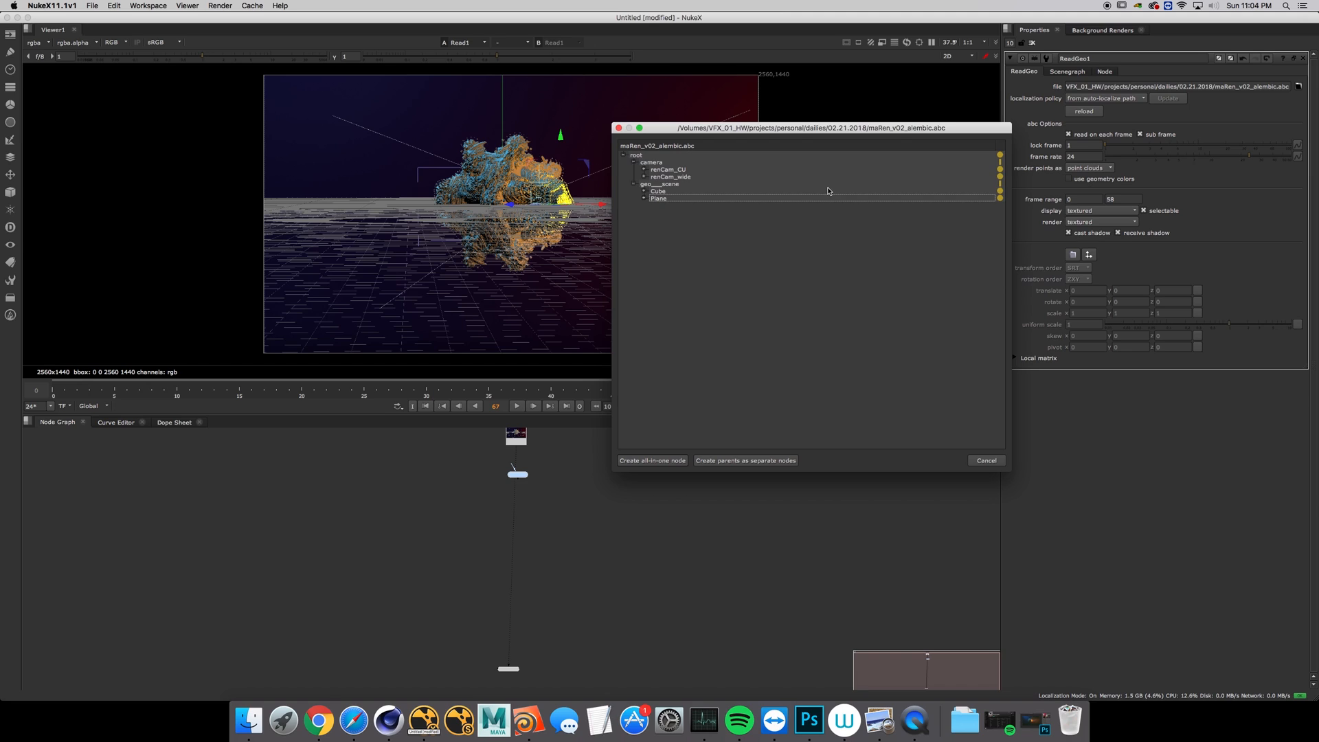
- Clear the scene-tree selection and create the cameras and geometry as separate parent nodes
right_click(666, 183)
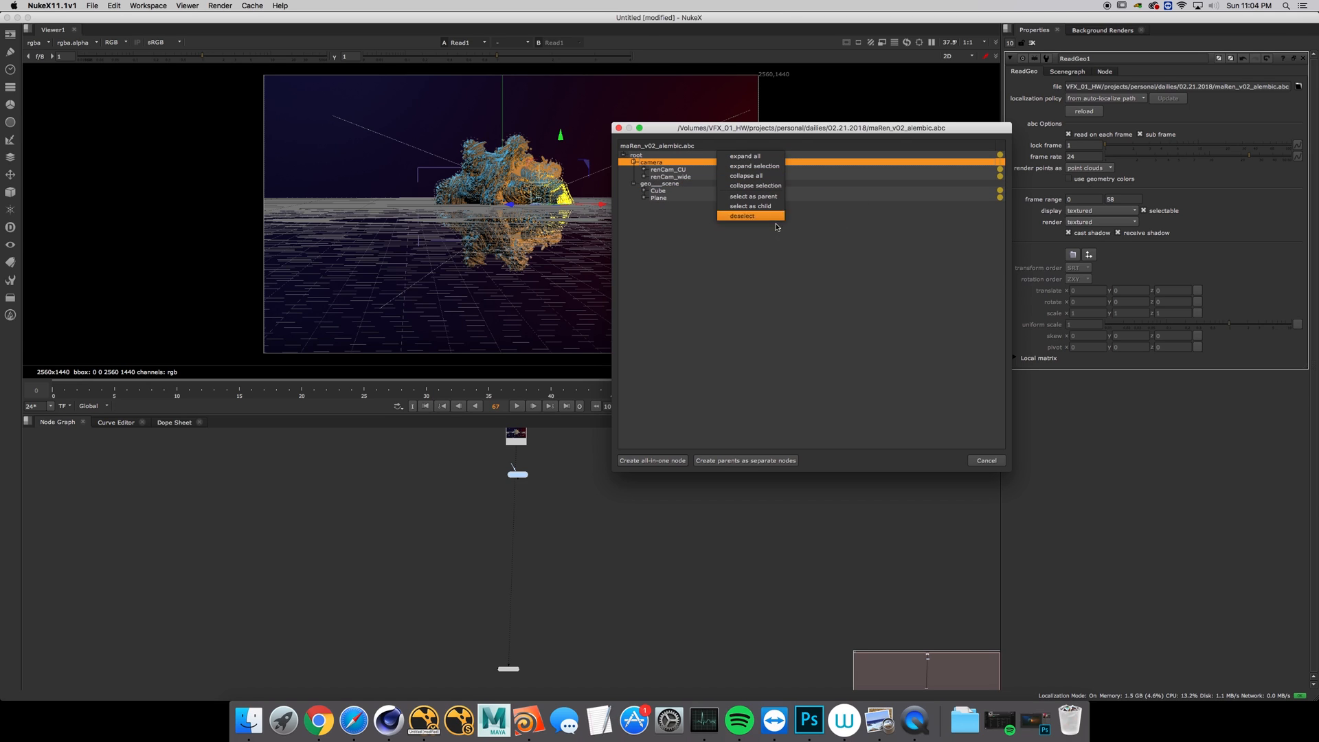
left_click(740, 216)
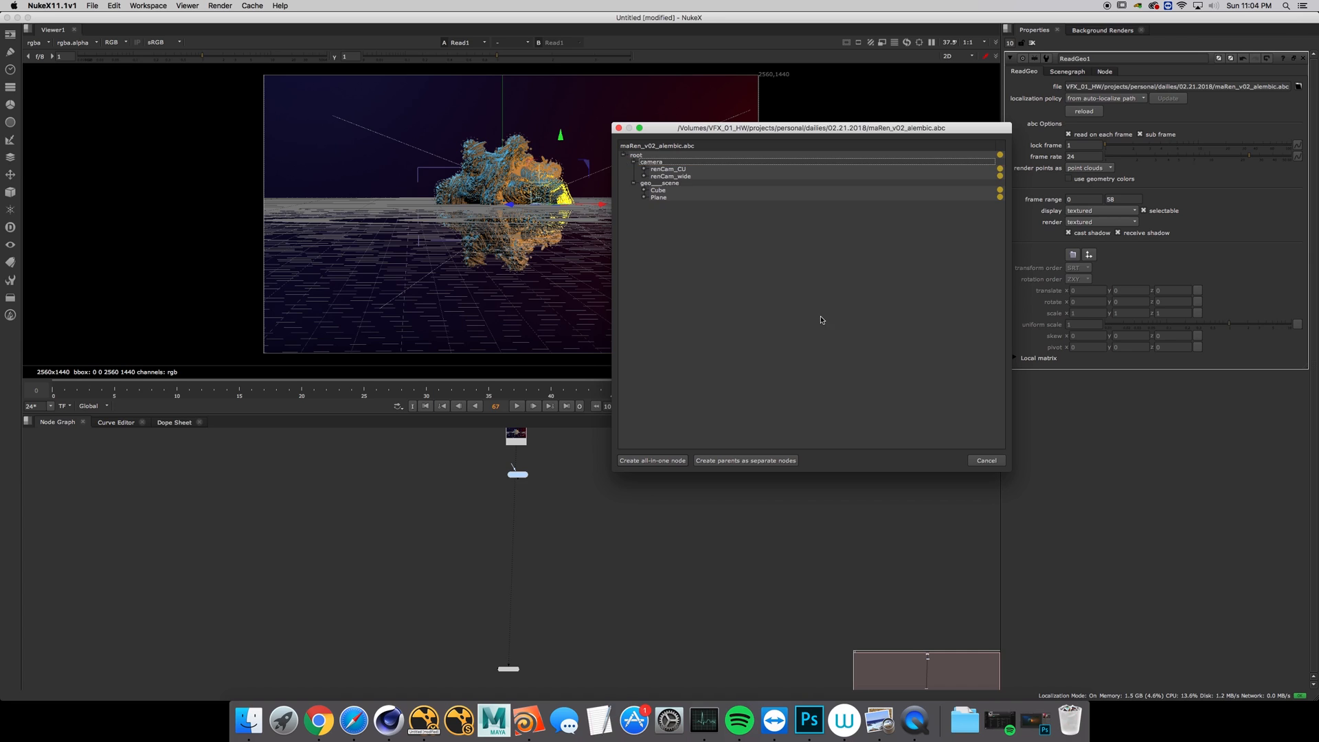
mouse_move(686, 463)
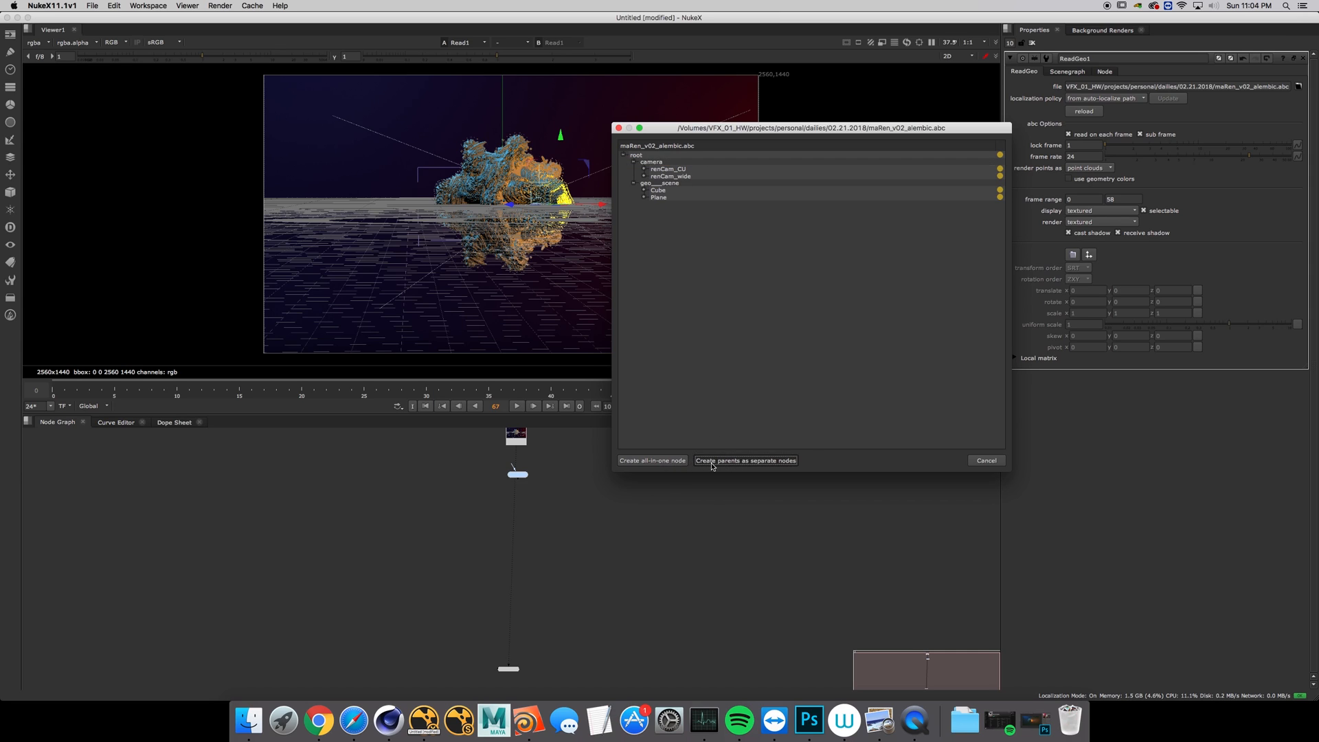
left_click(745, 461)
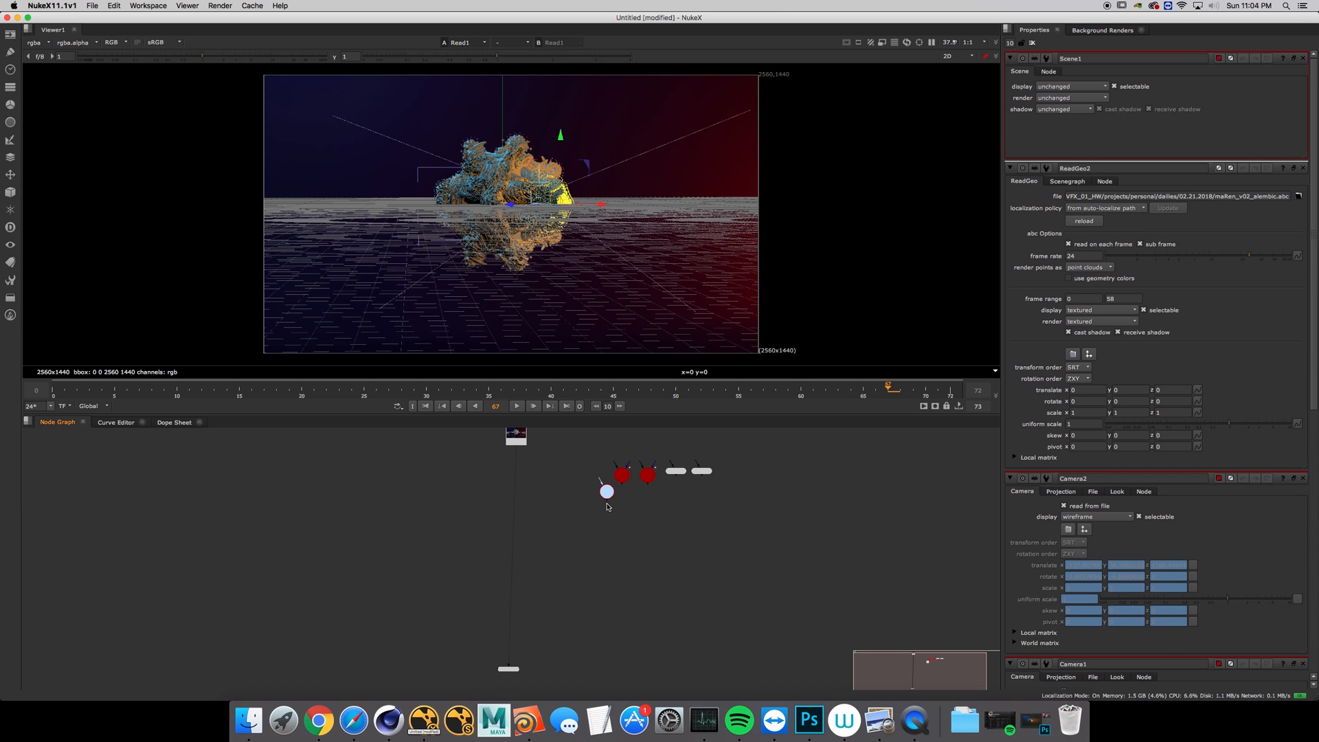
- Arrange the imported nodes and set ReadGeo2 to display as textured+wireframe
left_click_drag(606, 492, 650, 518)
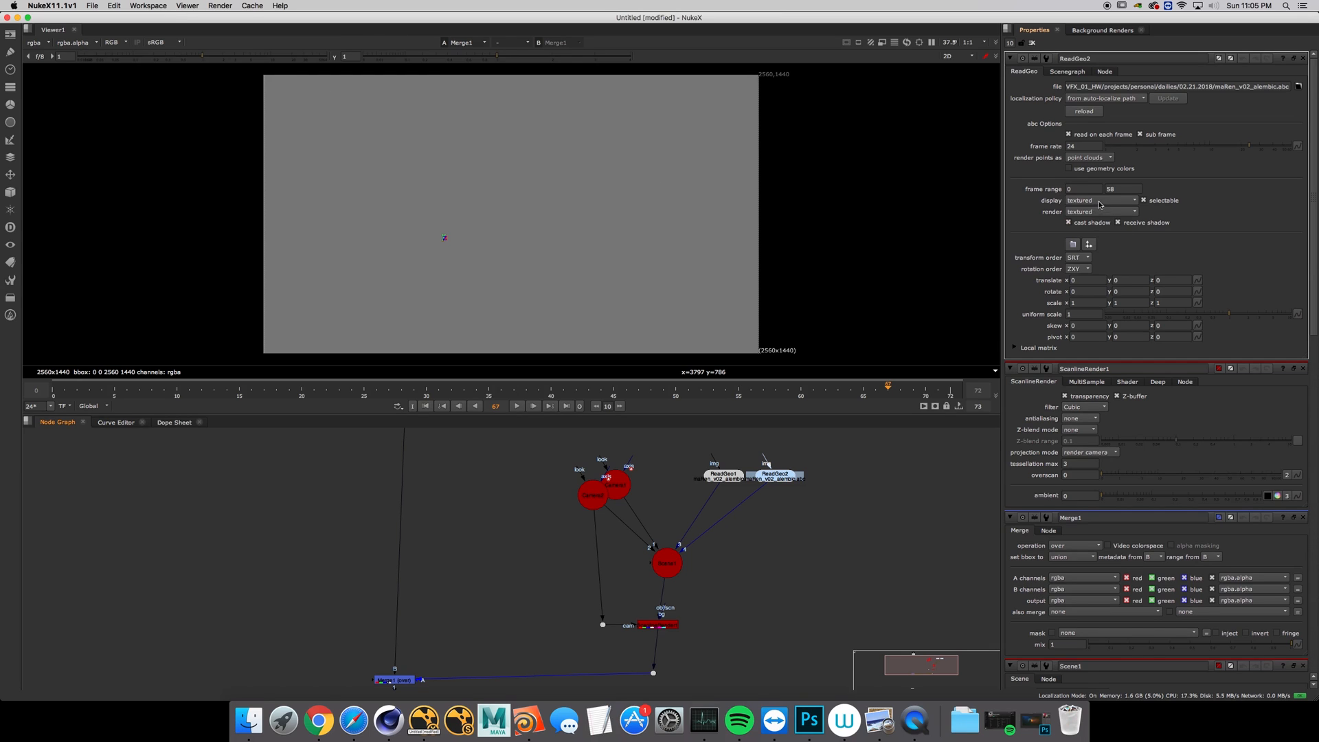
left_click(1100, 211)
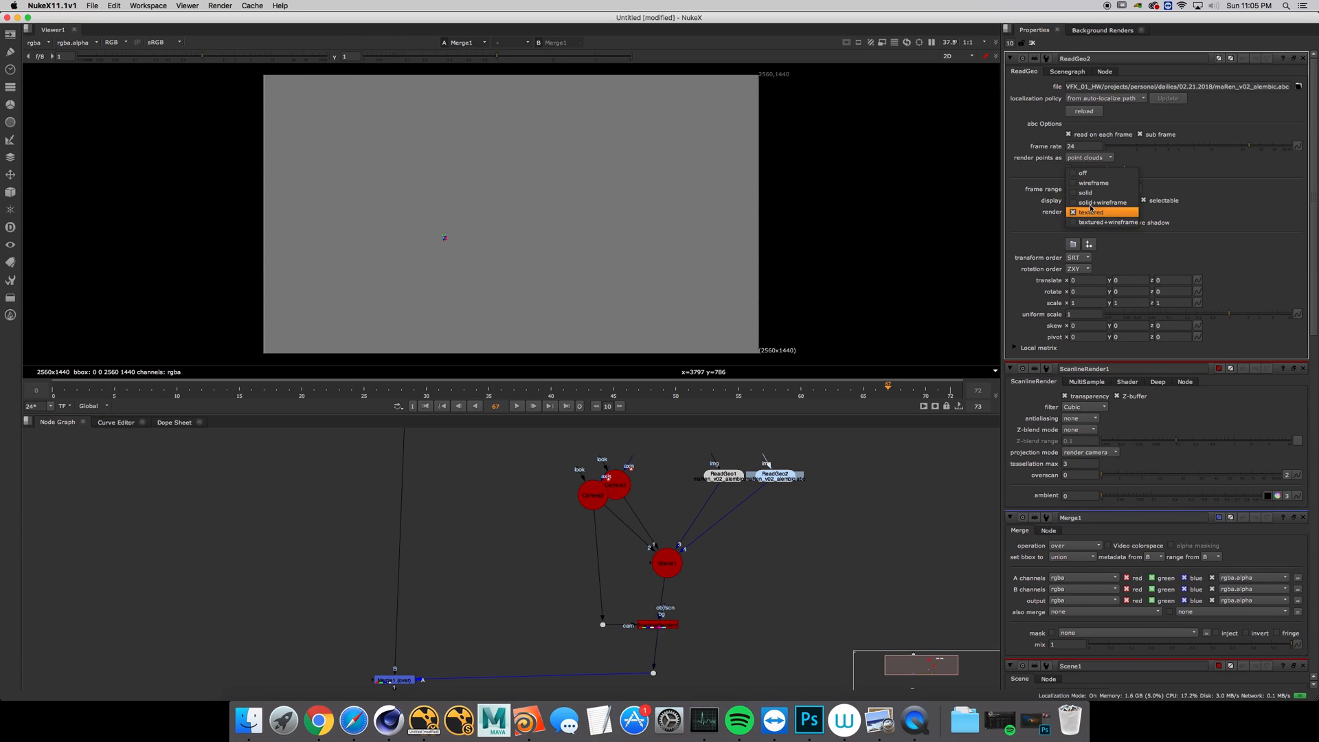
left_click(1092, 222)
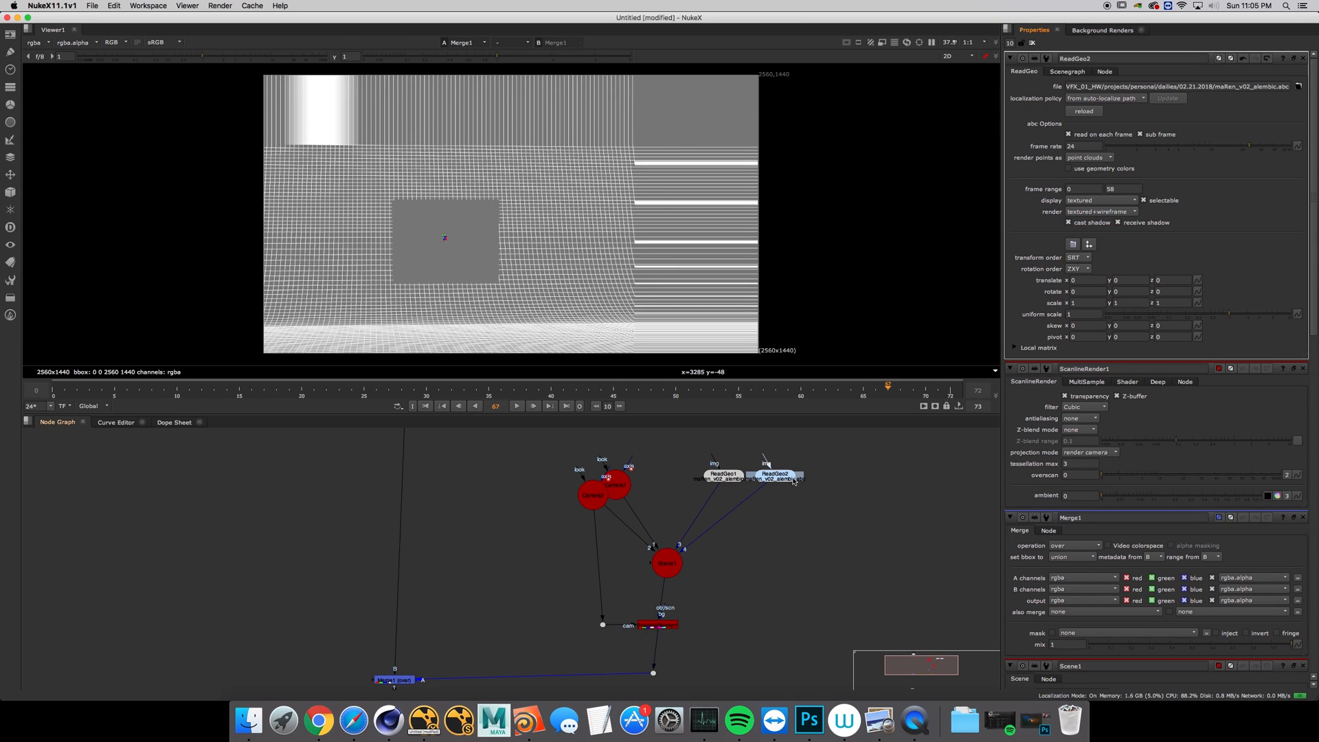
left_click(722, 474)
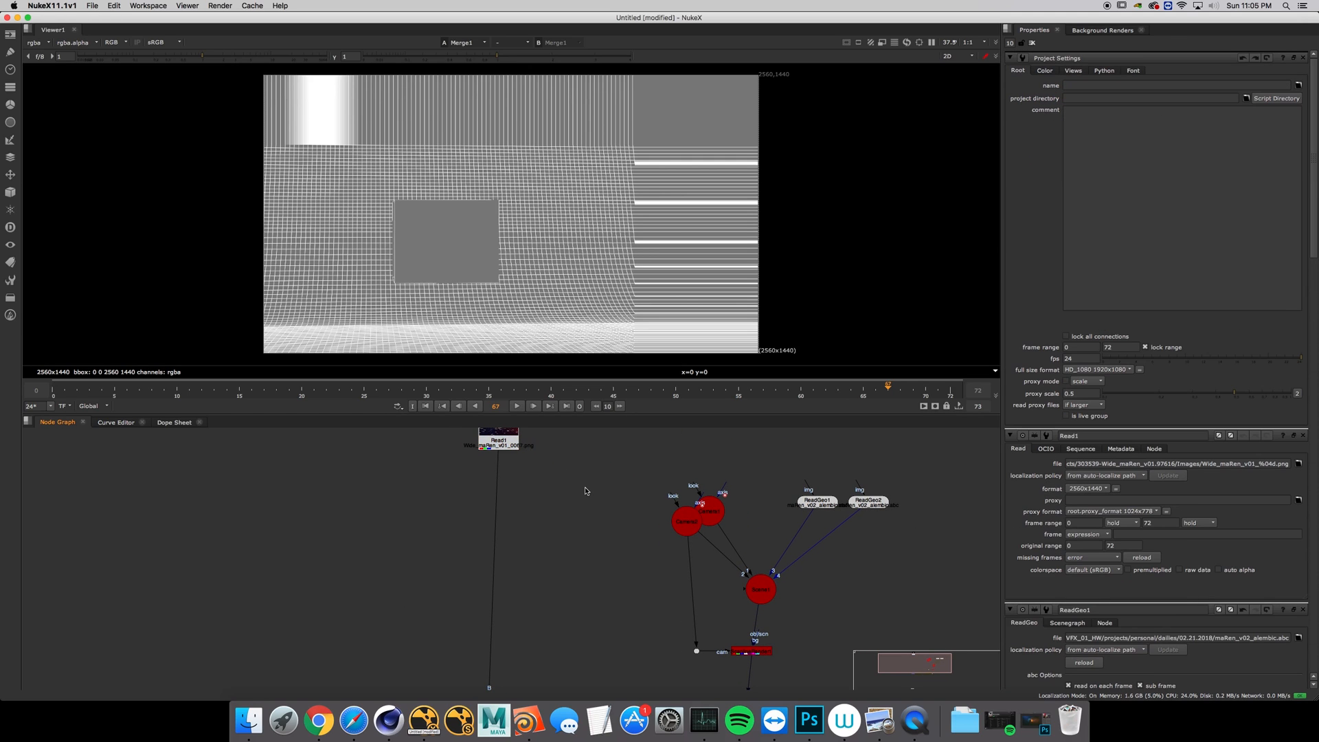
- Set the project's full-size format to 2560x1440 in Project Settings
left_click(1094, 370)
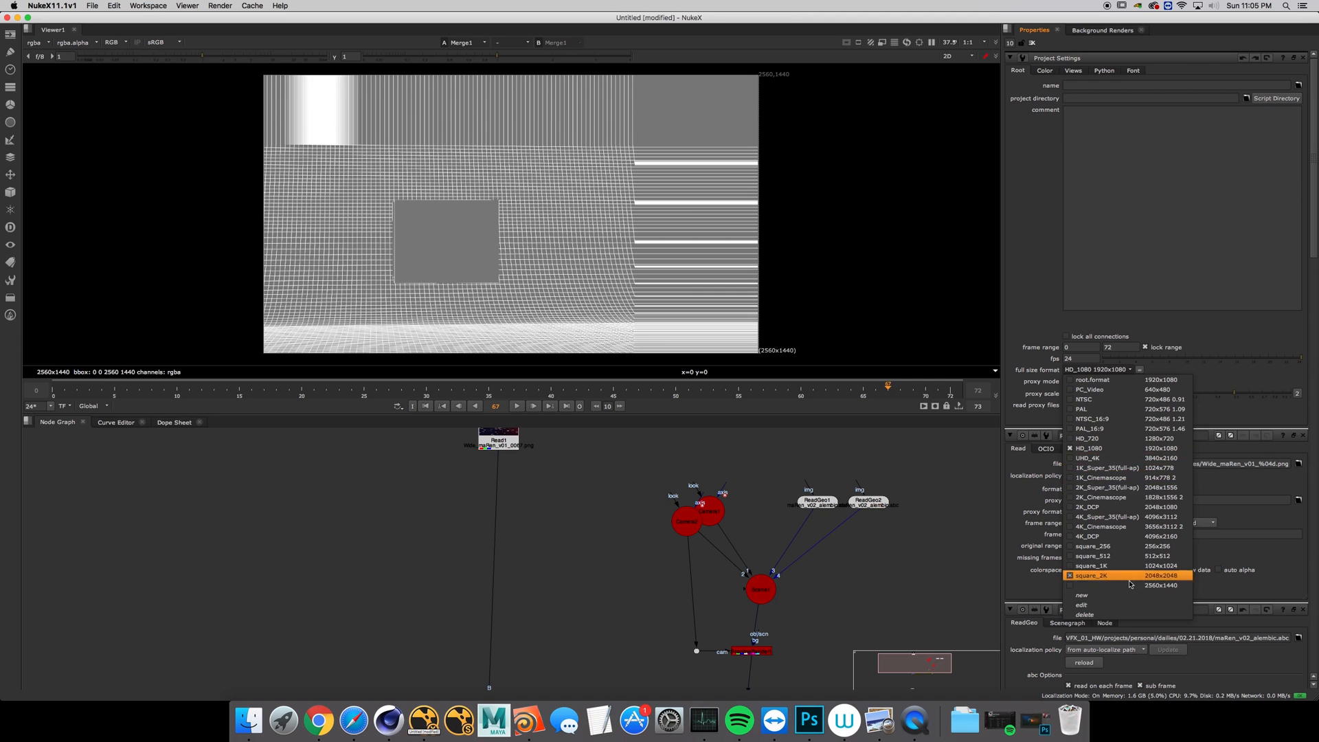
left_click(1163, 586)
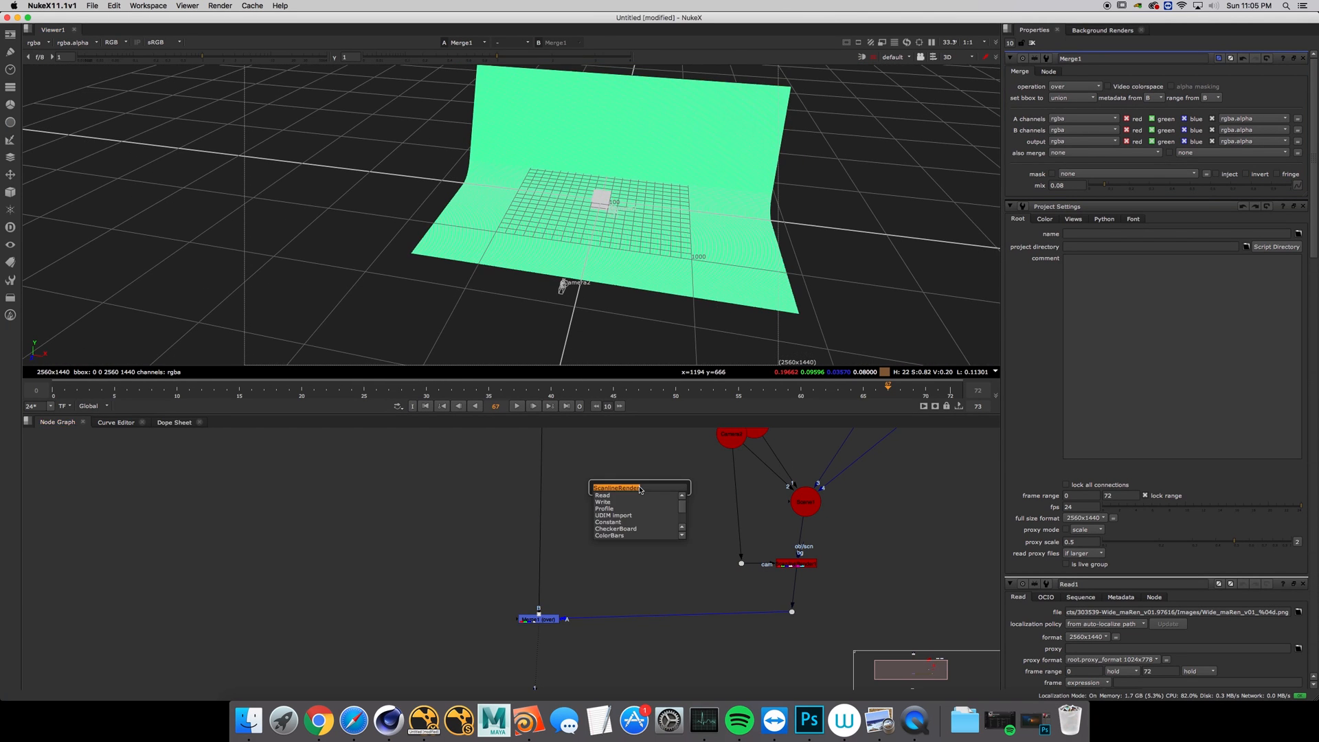
- Add a Card (3D) node to the node graph
type("card")
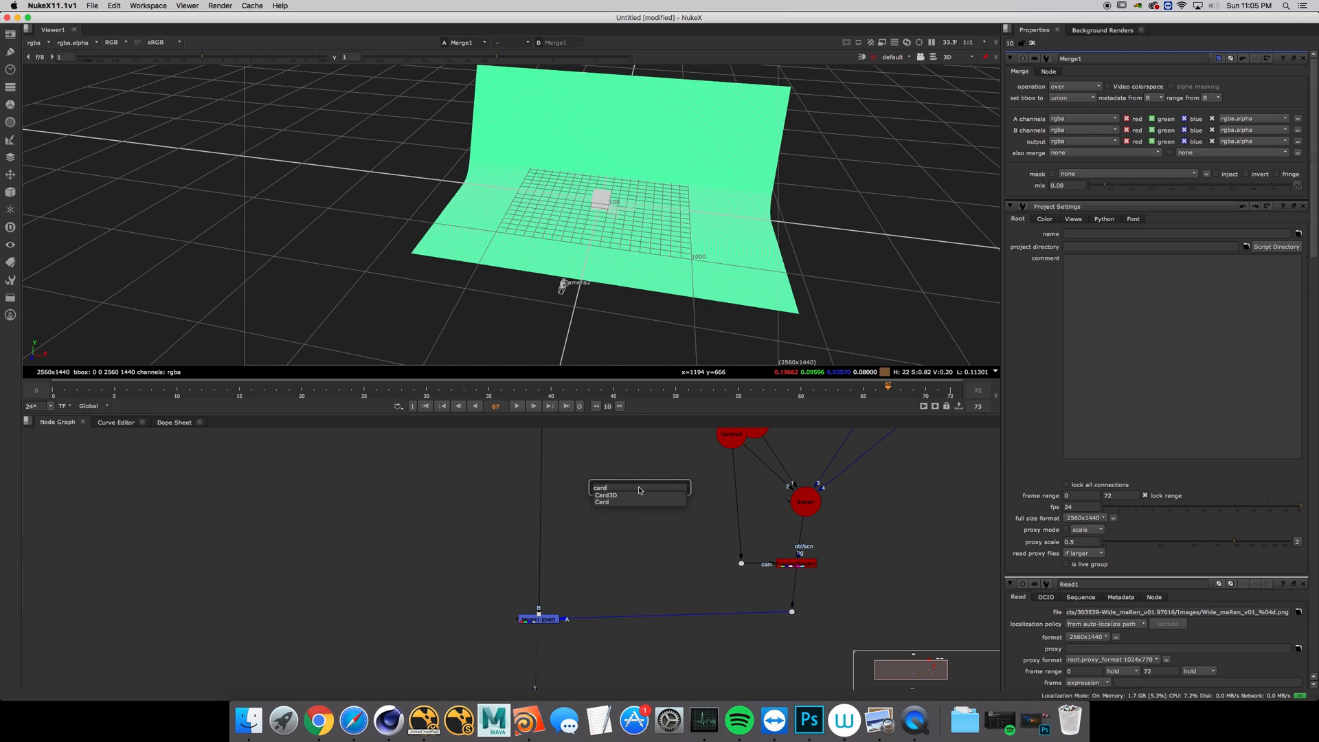
left_click(603, 503)
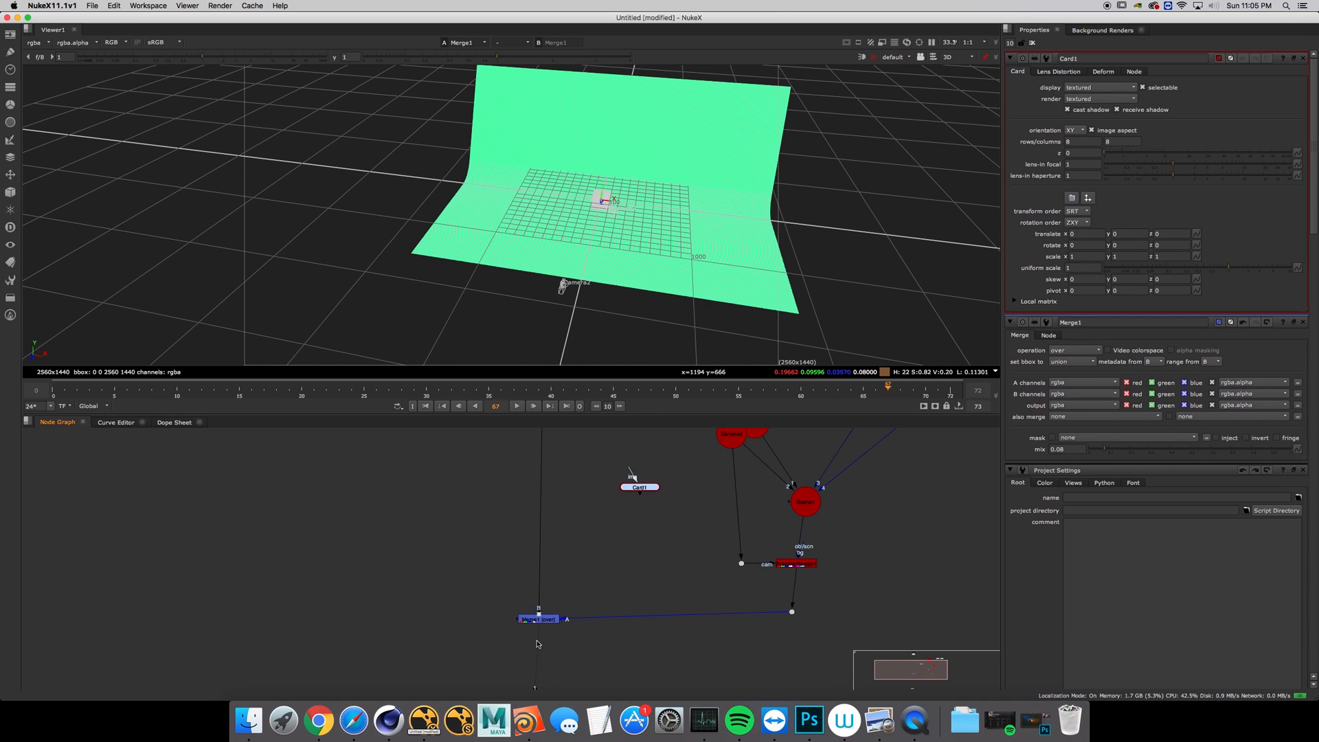
left_click(808, 719)
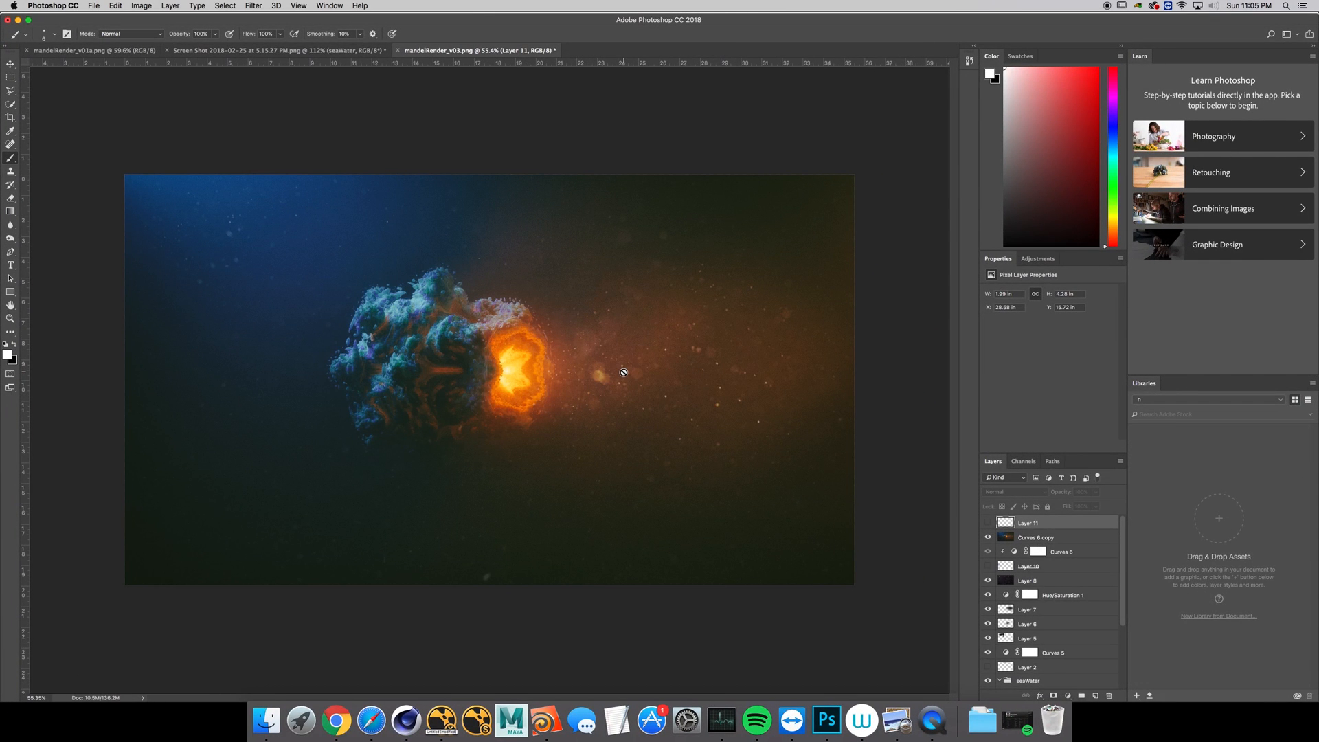
mouse_move(725, 339)
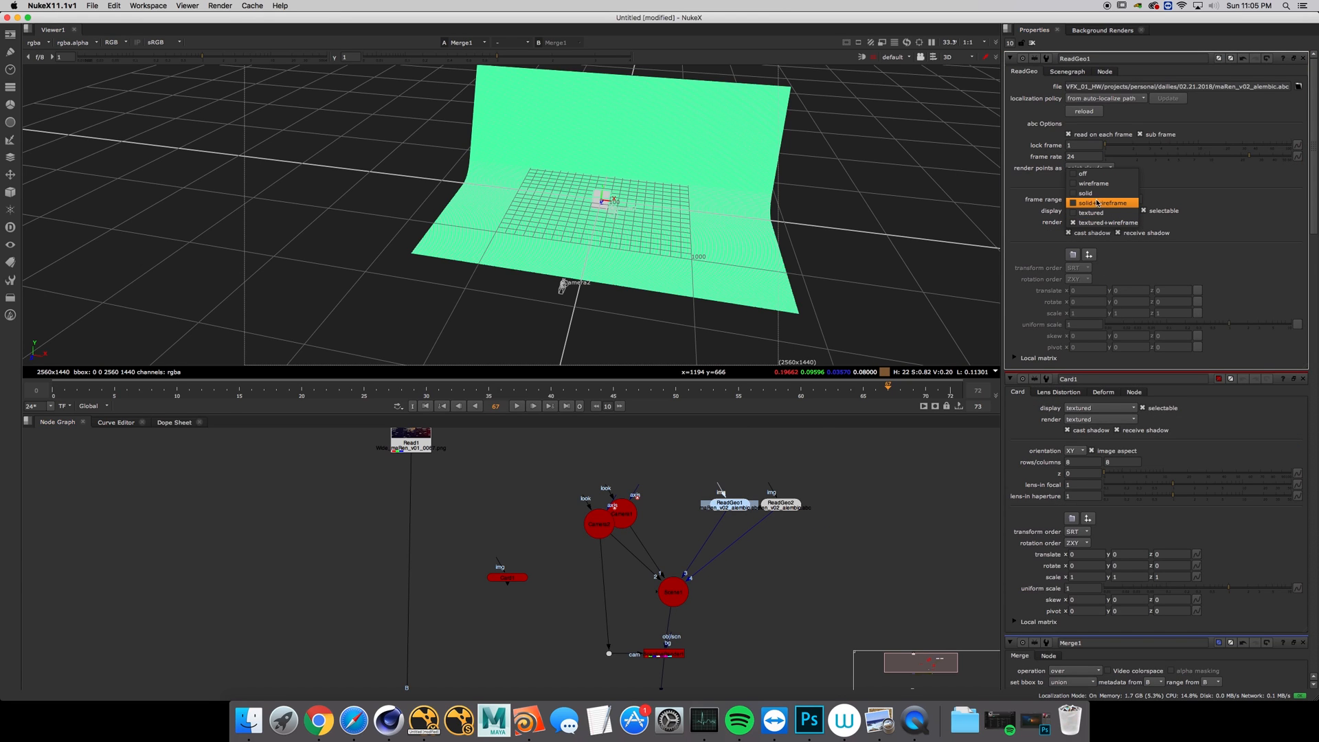
- Set render to off on ReadGeo1 and ReadGeo2, then view the Merge1 output
left_click(1089, 167)
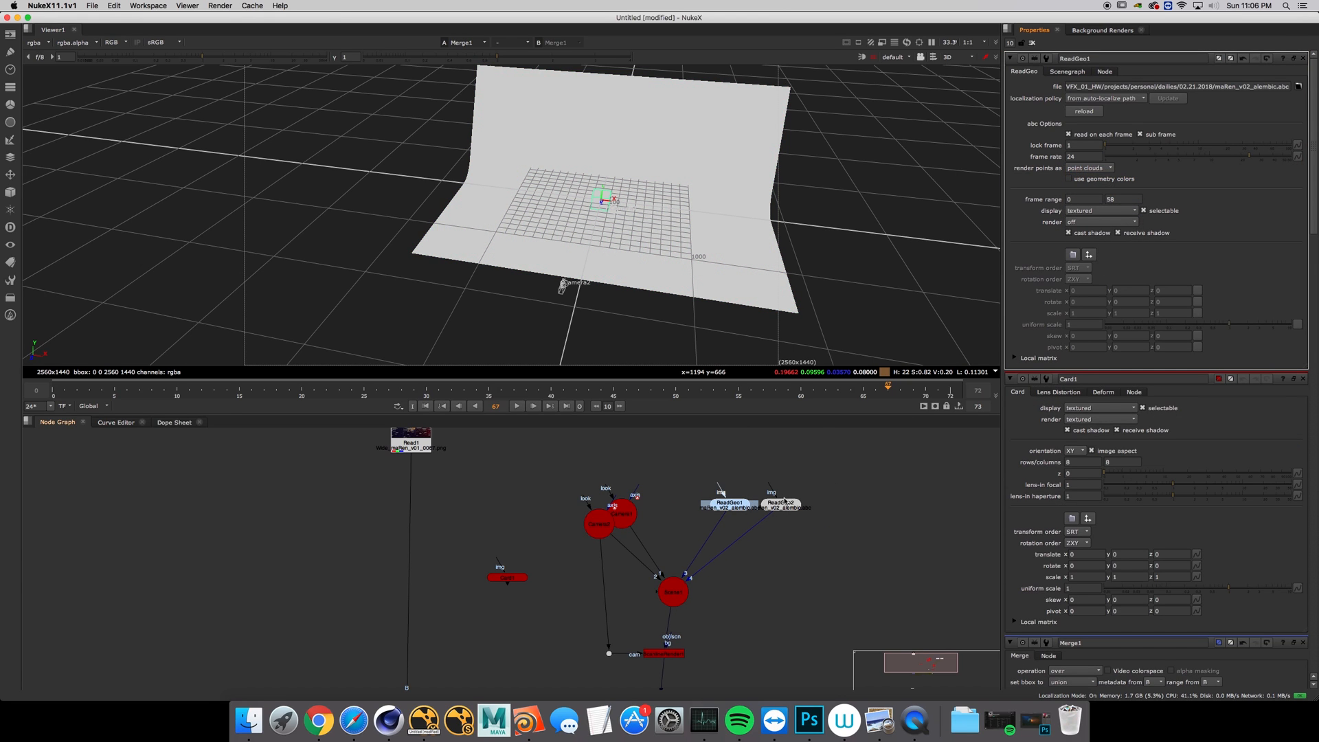
left_click(1102, 162)
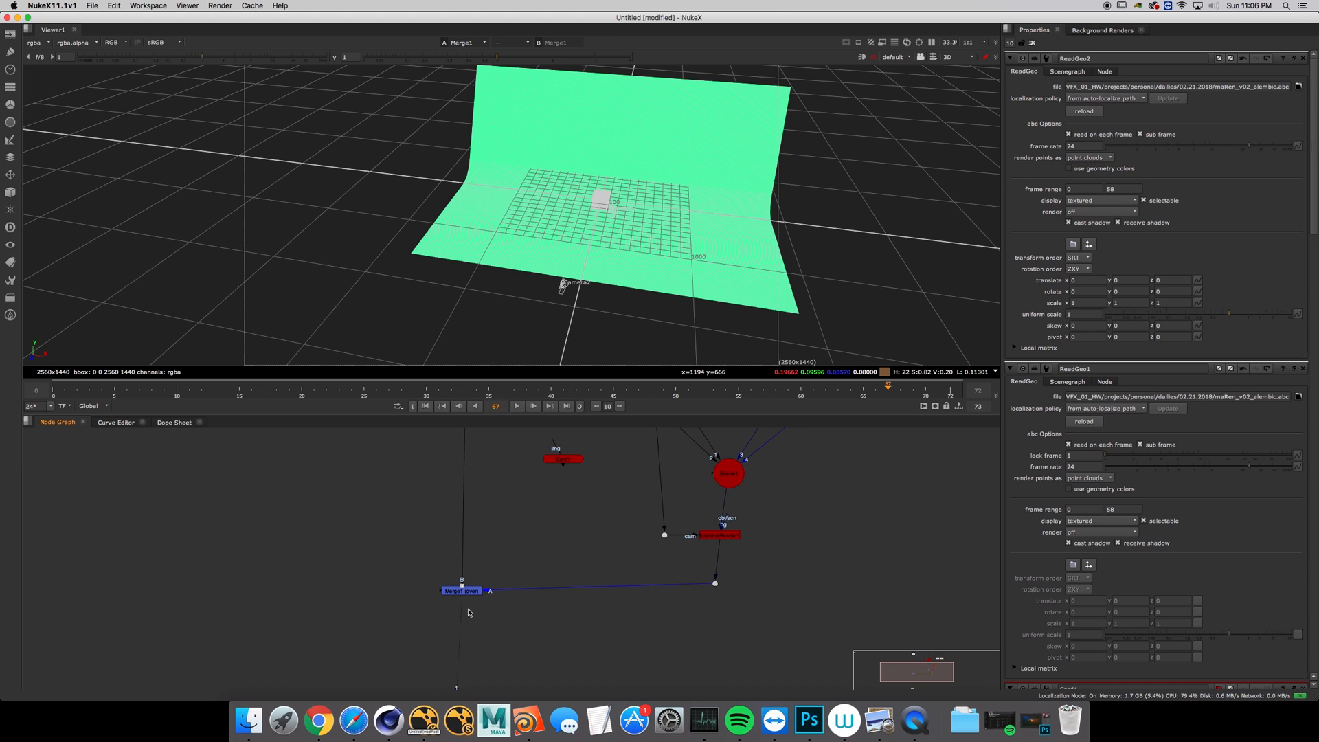
left_click(946, 56)
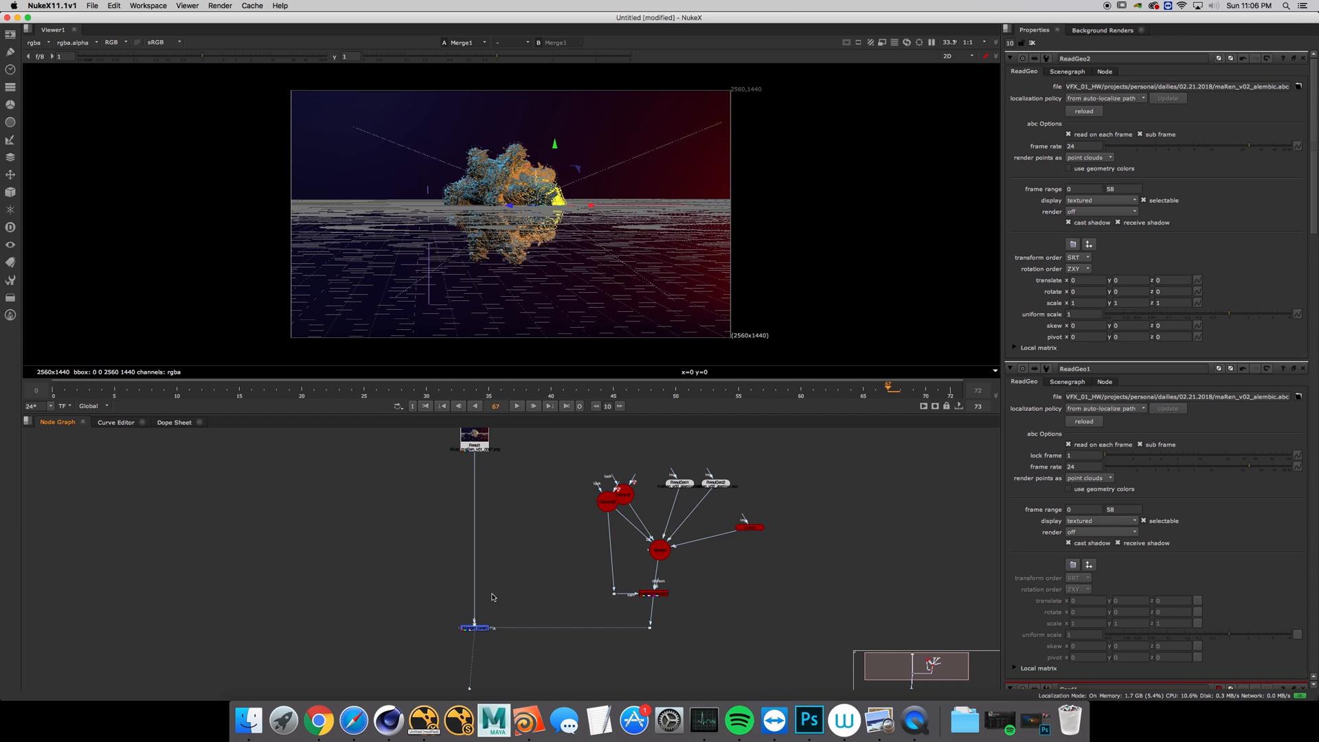
mouse_move(516, 571)
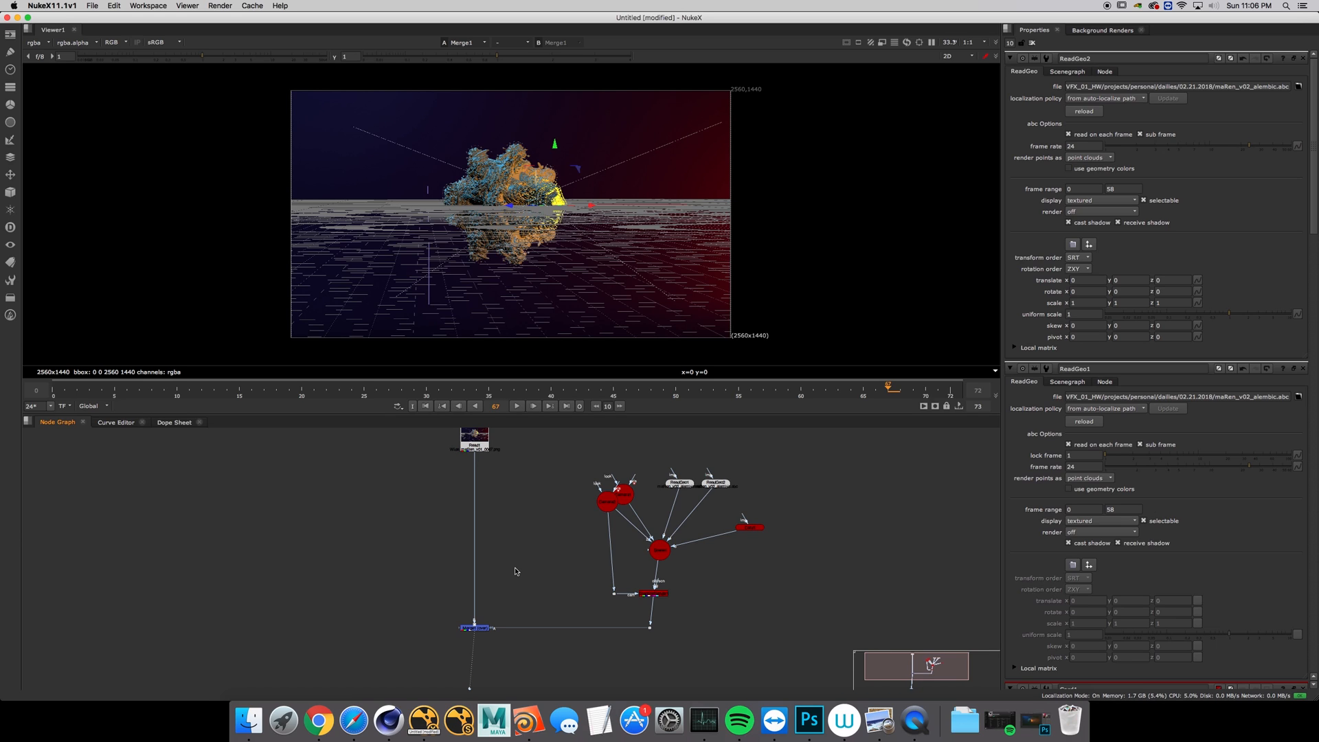
mouse_move(509, 565)
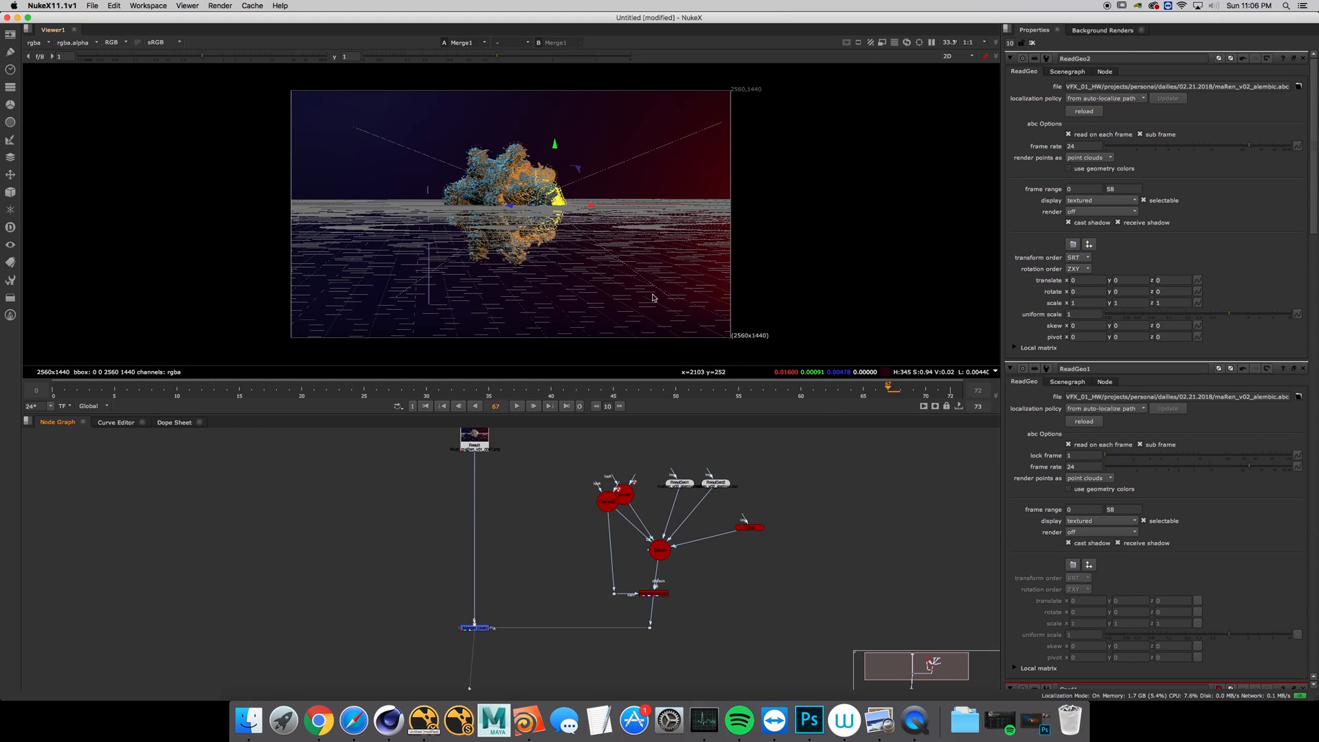
mouse_move(773, 721)
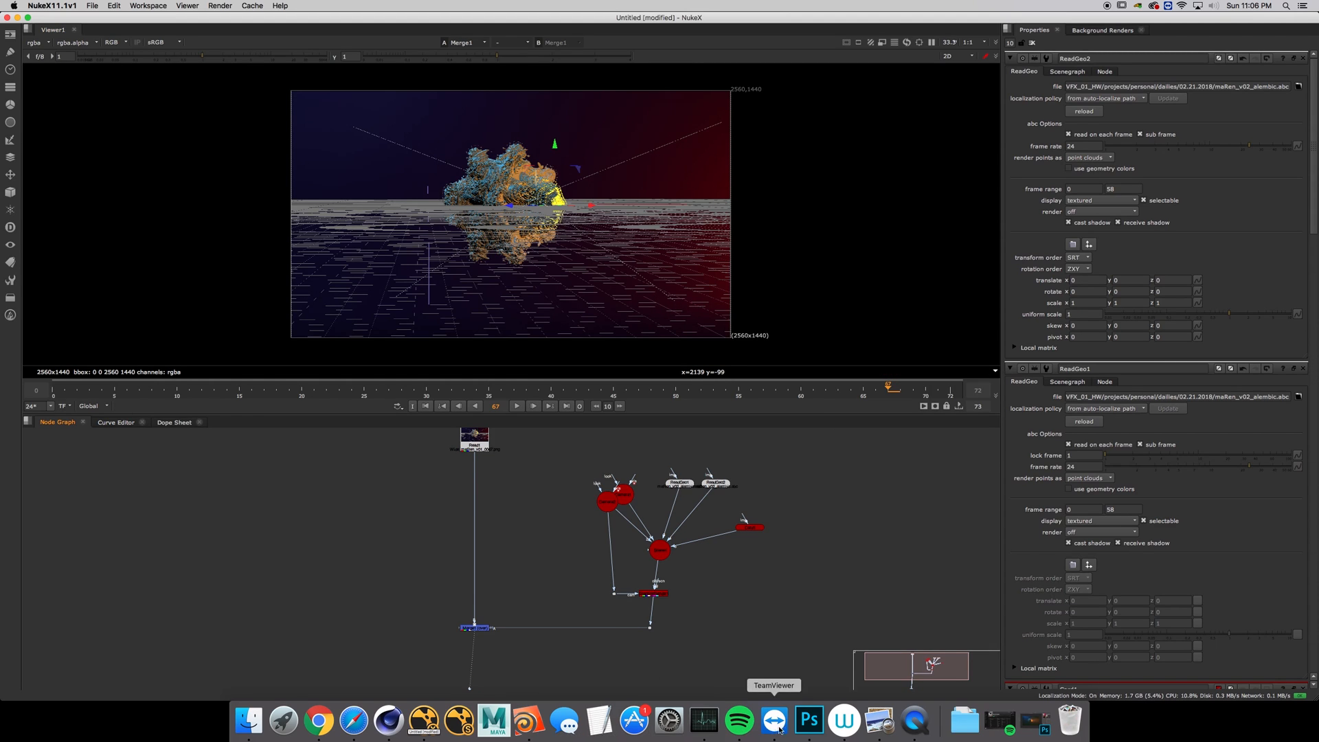
- Bring Photoshop to the front from the Dock to see the finished fractal composite
left_click(806, 720)
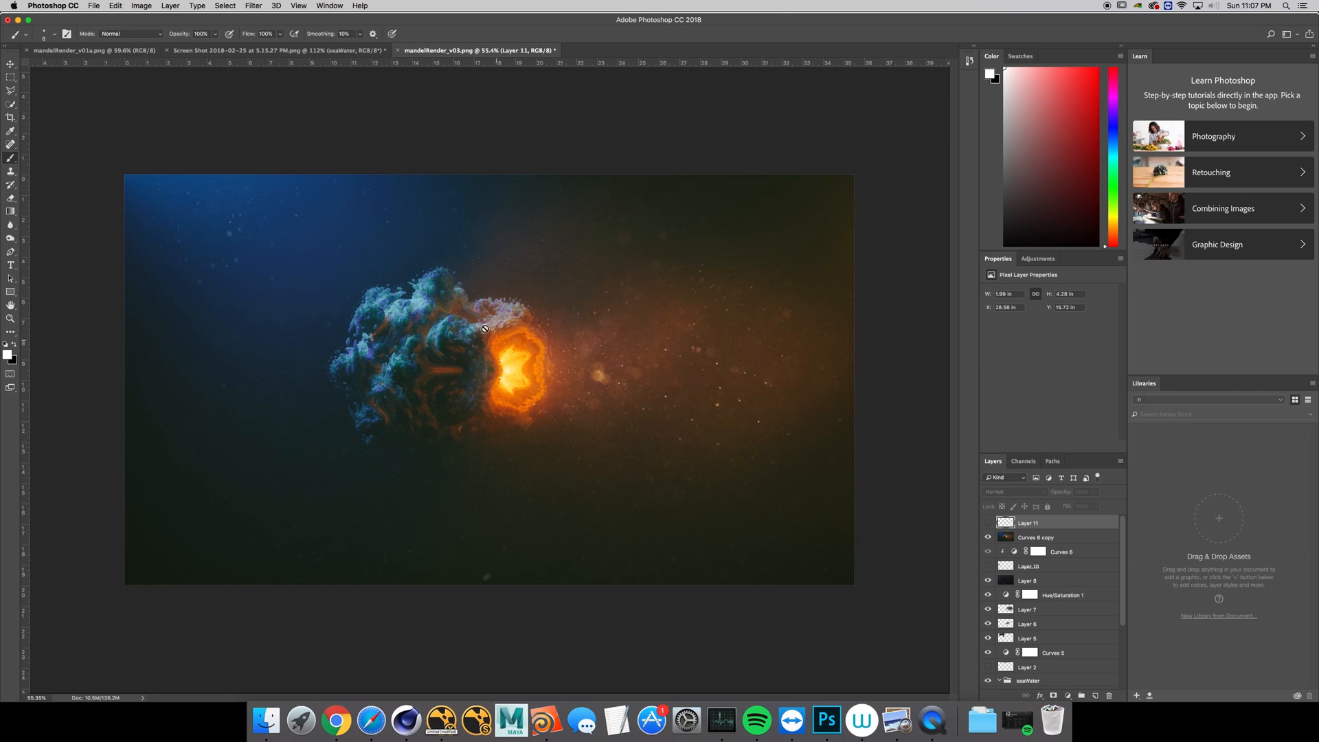
mouse_move(426, 272)
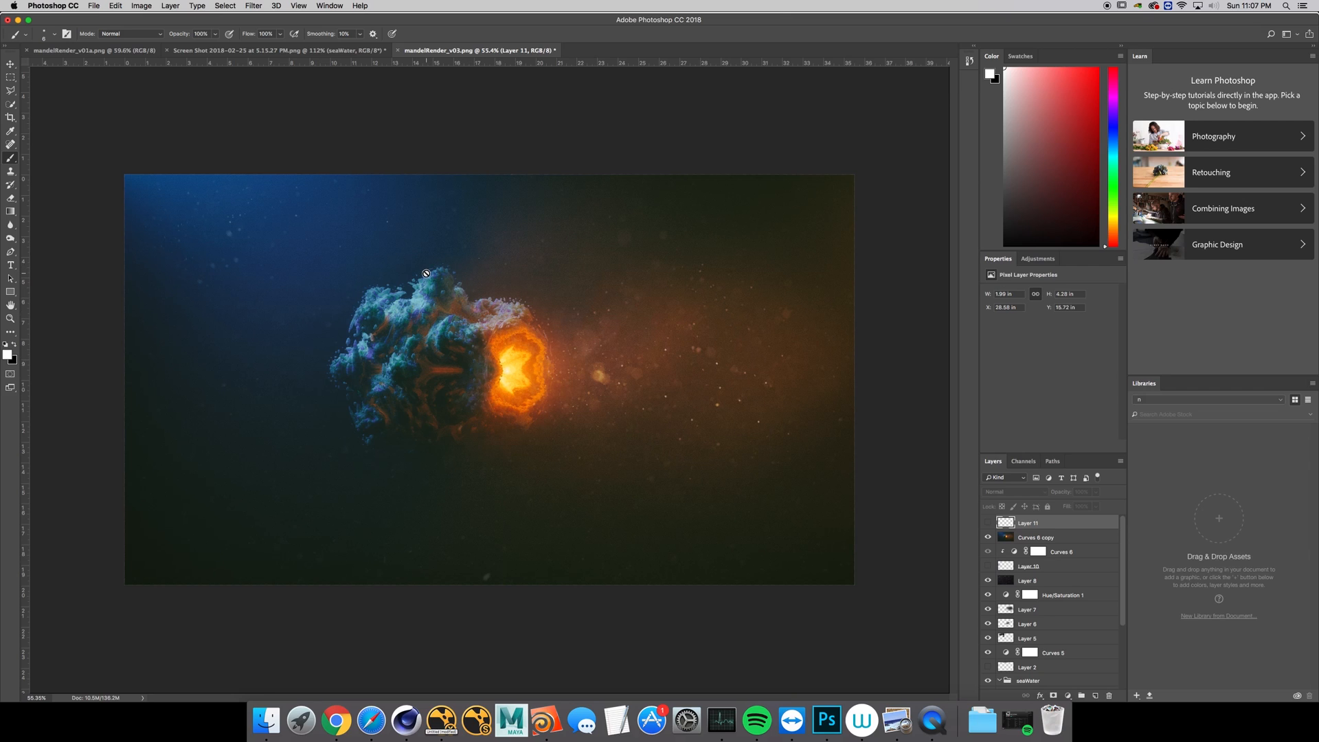